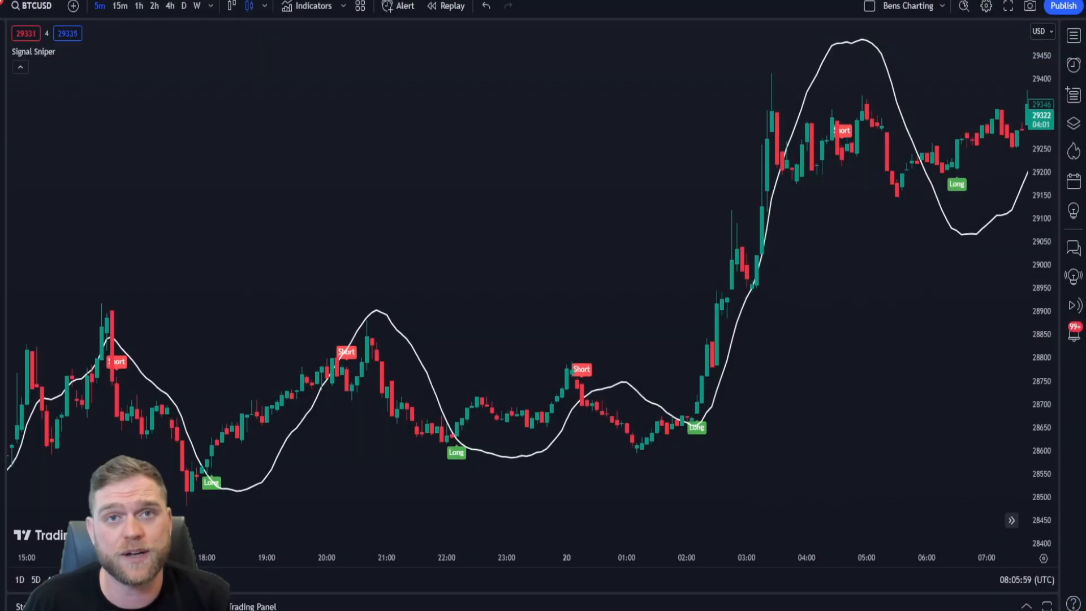
pyautogui.moveTo(367, 149)
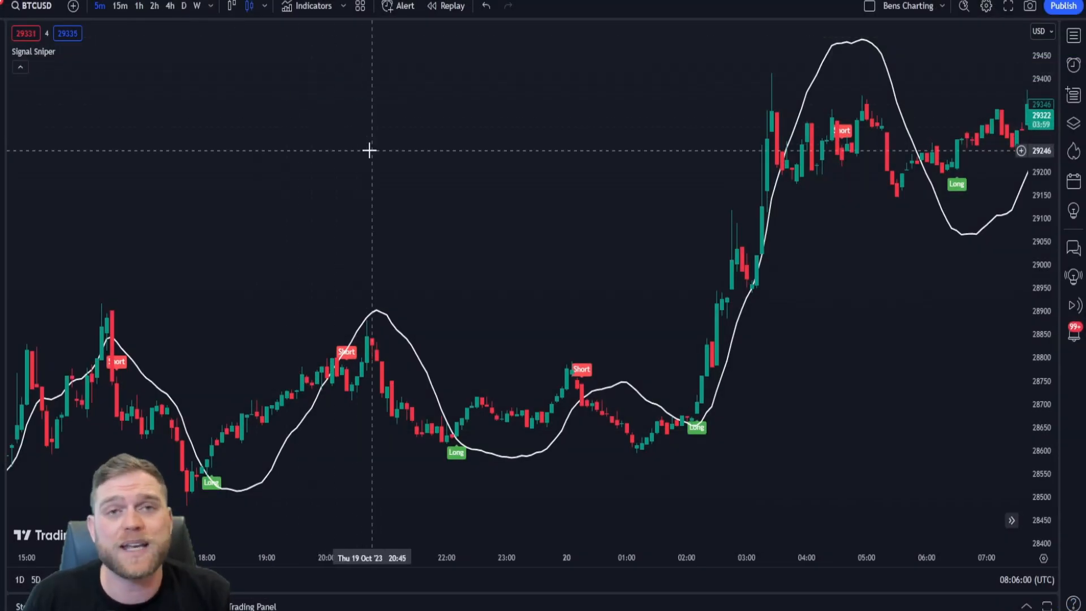
pyautogui.moveTo(218, 482)
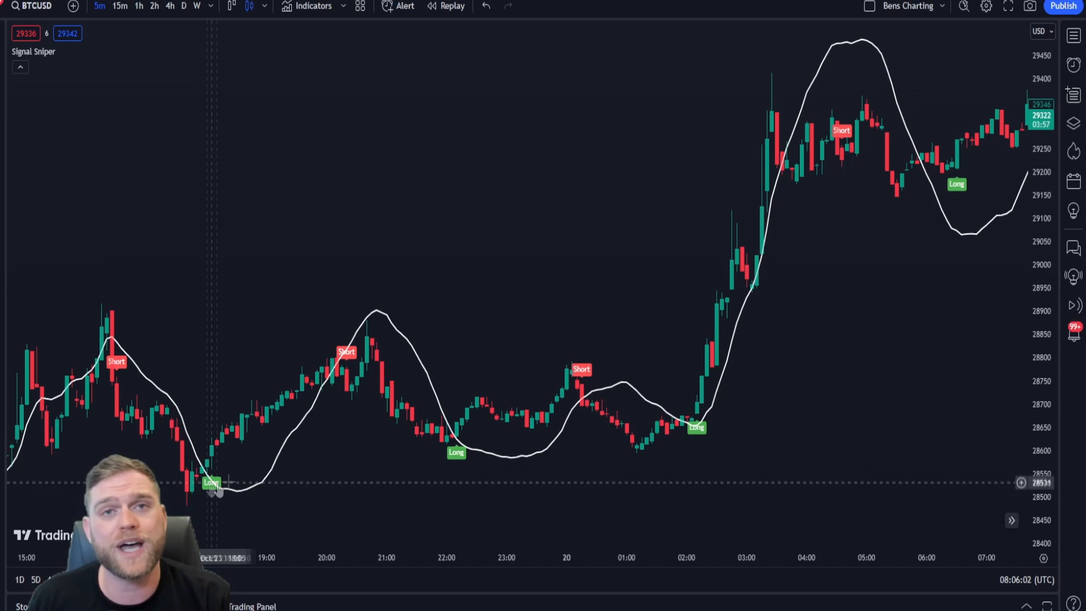
pyautogui.moveTo(540, 407)
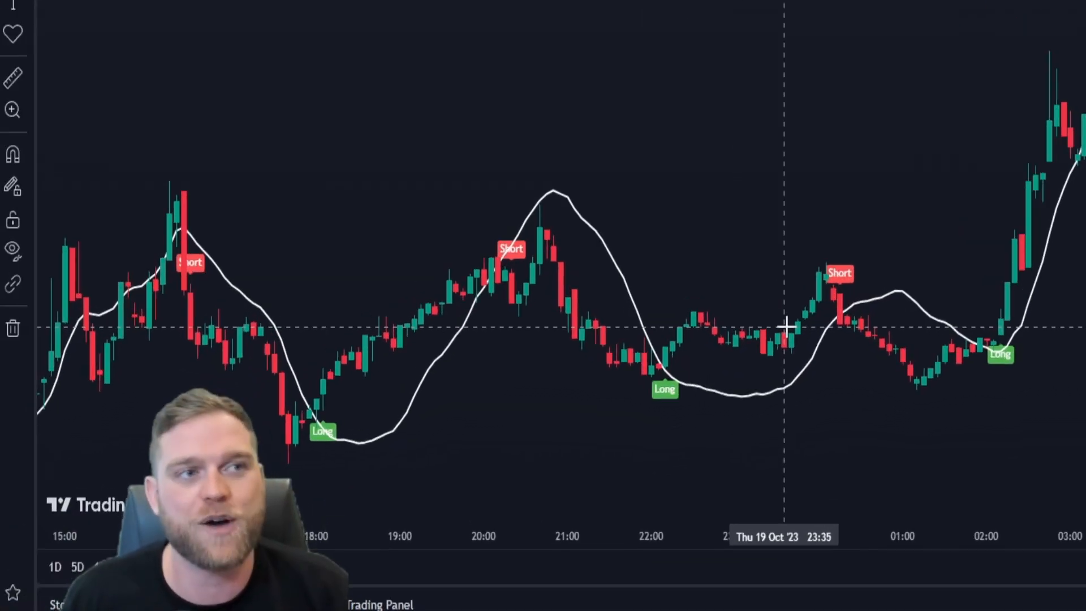
pyautogui.moveTo(733, 266)
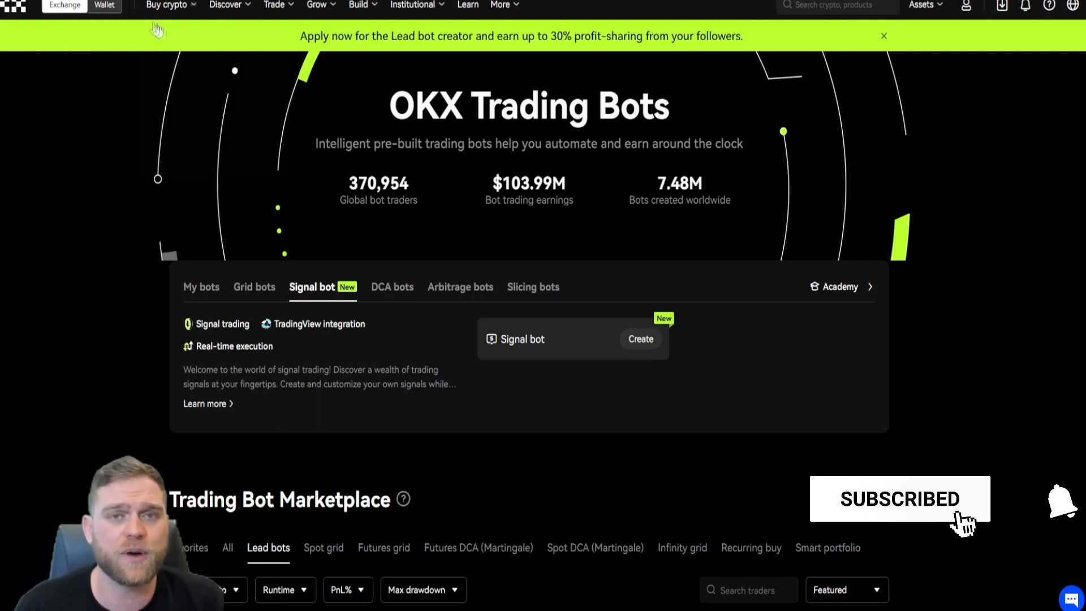
# Open the Alert Message 2.0 Specifications article via the Signal bot tab's Learn more link.
pyautogui.click(1053, 502)
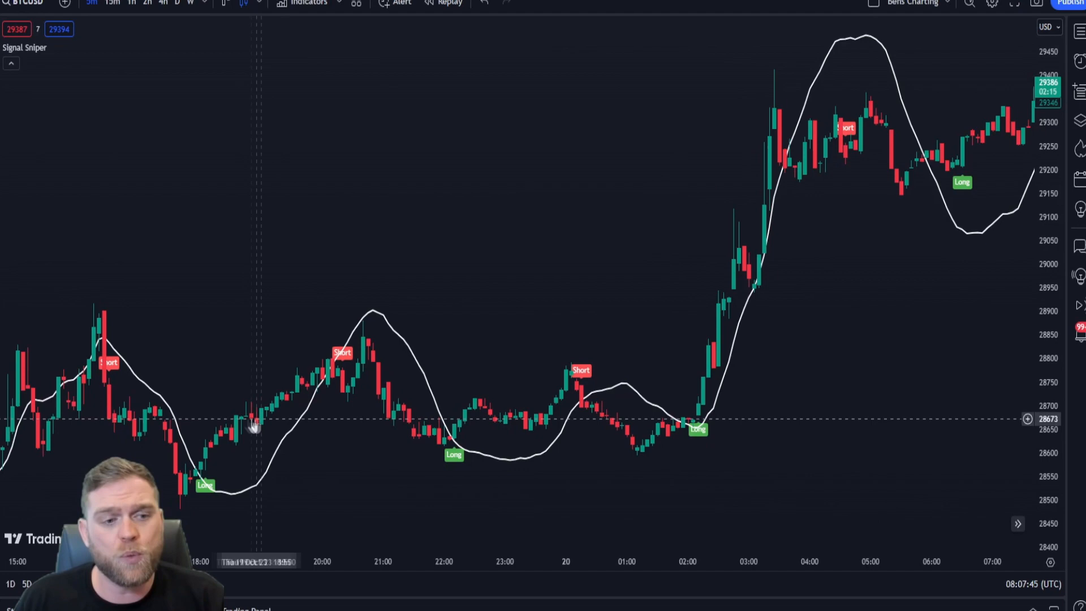
pyautogui.moveTo(339, 367)
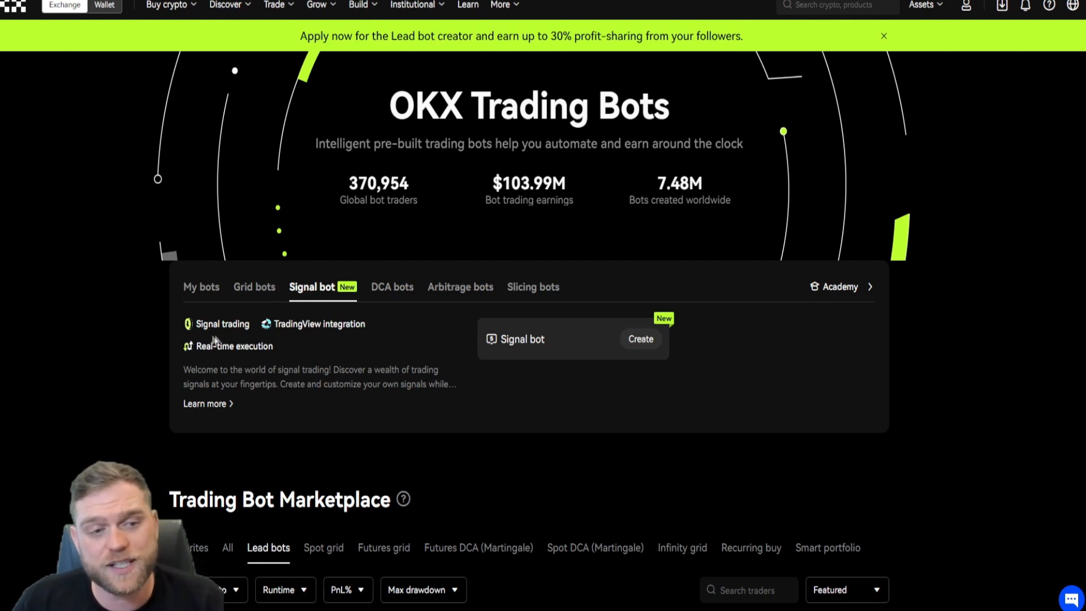
pyautogui.moveTo(332, 371)
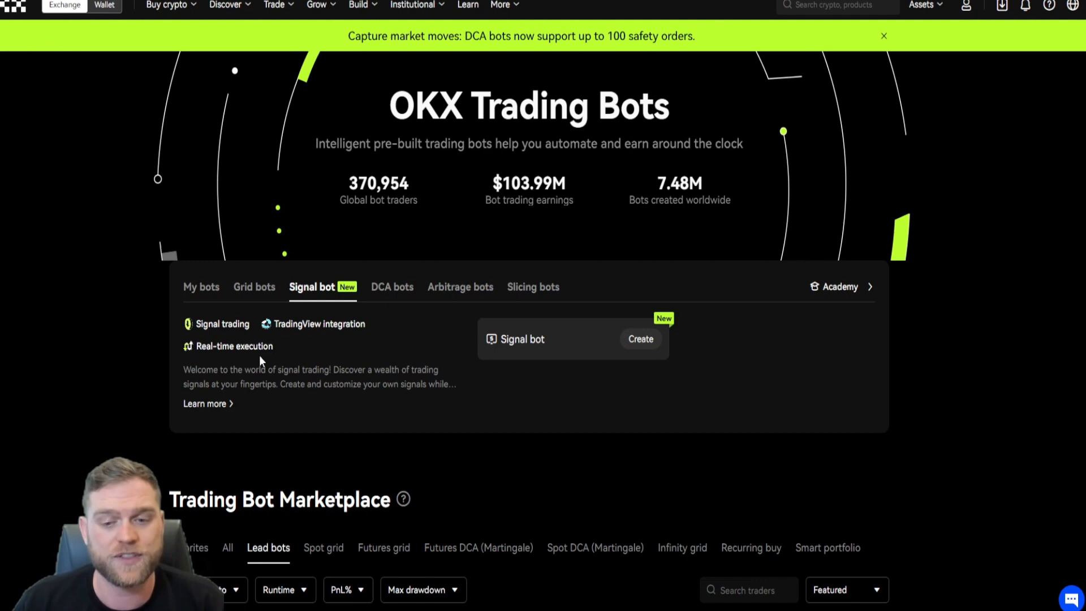
pyautogui.moveTo(269, 252)
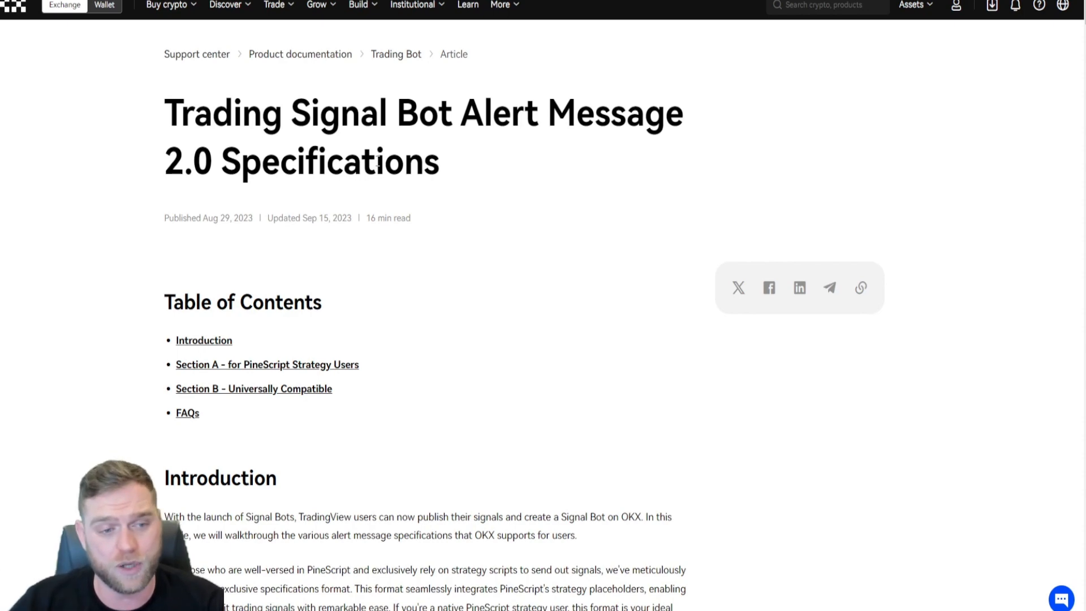
# Scroll past the Section A table and examples to the Section B AlertMsg overview.
pyautogui.scroll(-3)
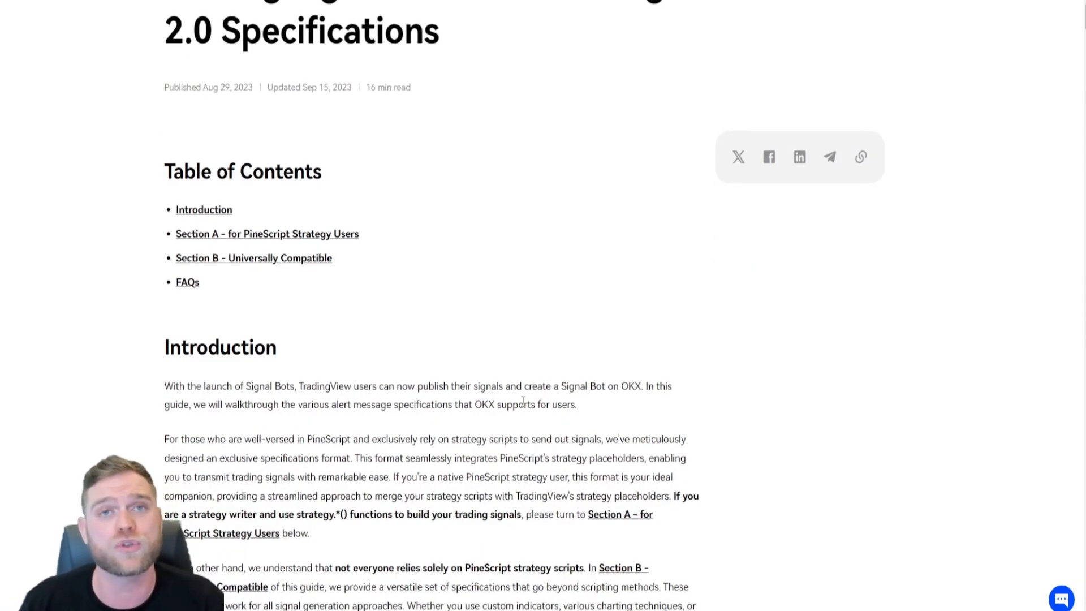
pyautogui.scroll(-3)
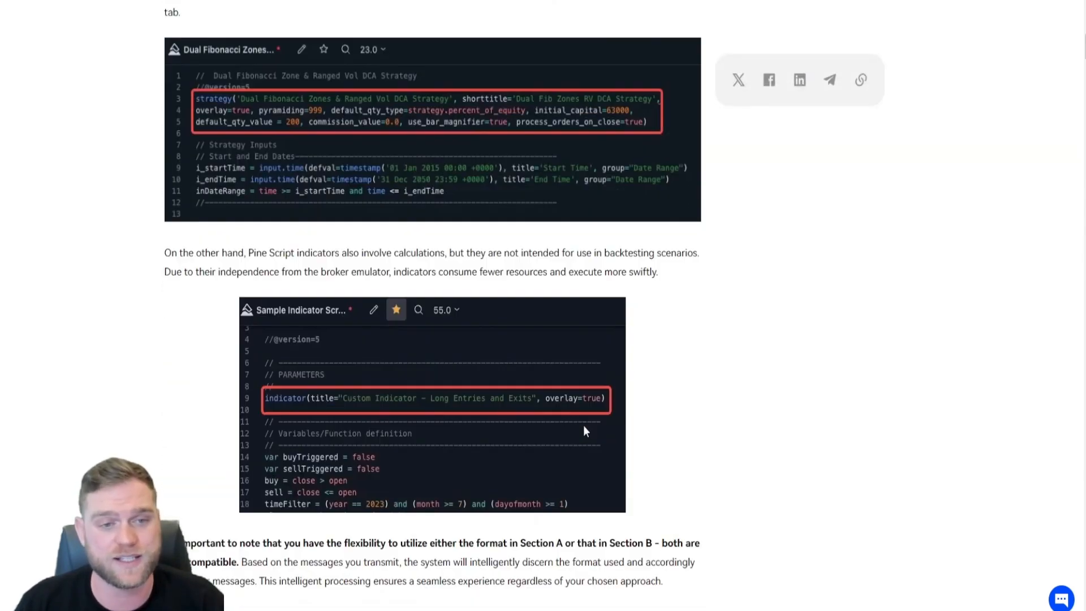
pyautogui.scroll(-3)
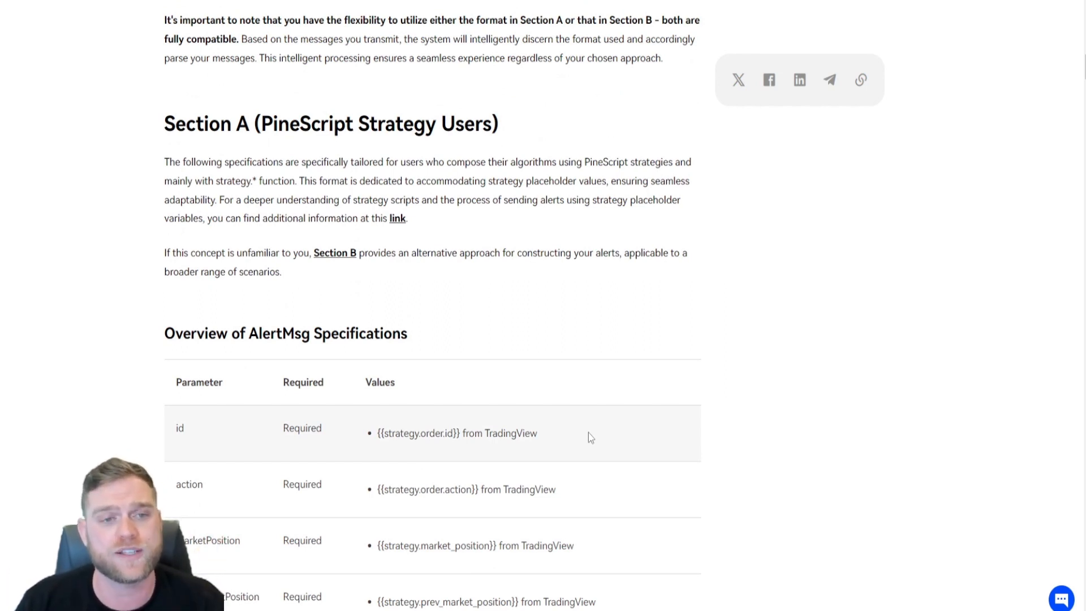
pyautogui.scroll(-3)
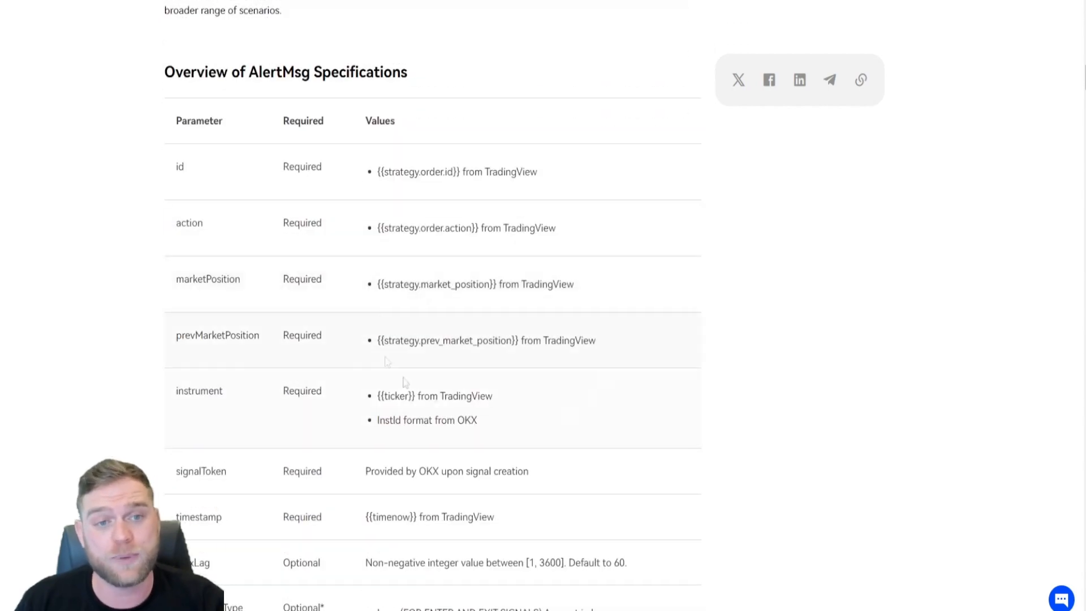
pyautogui.scroll(-3)
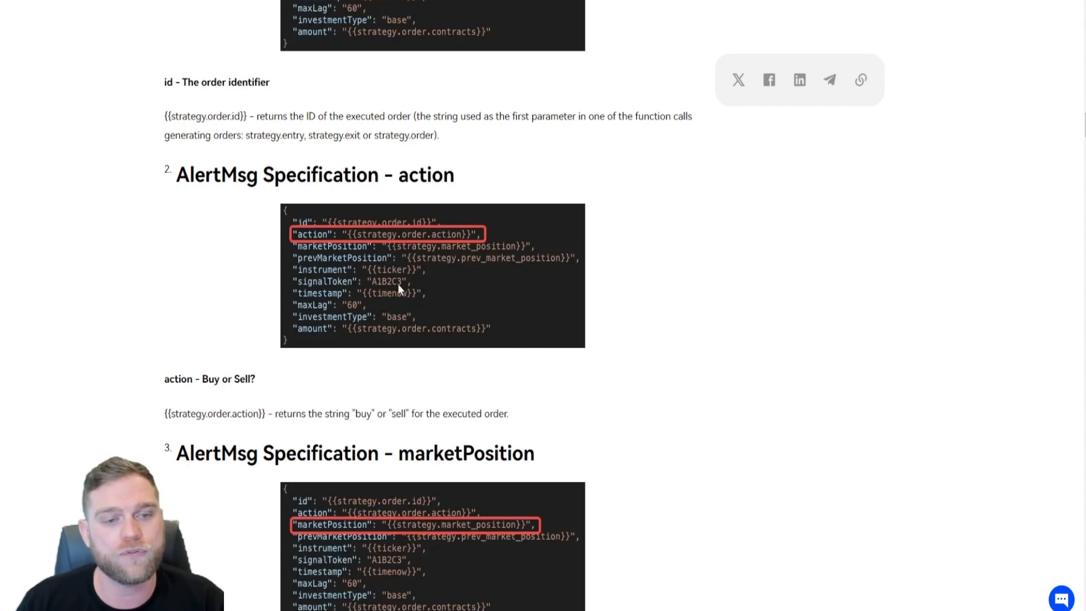
pyautogui.scroll(3)
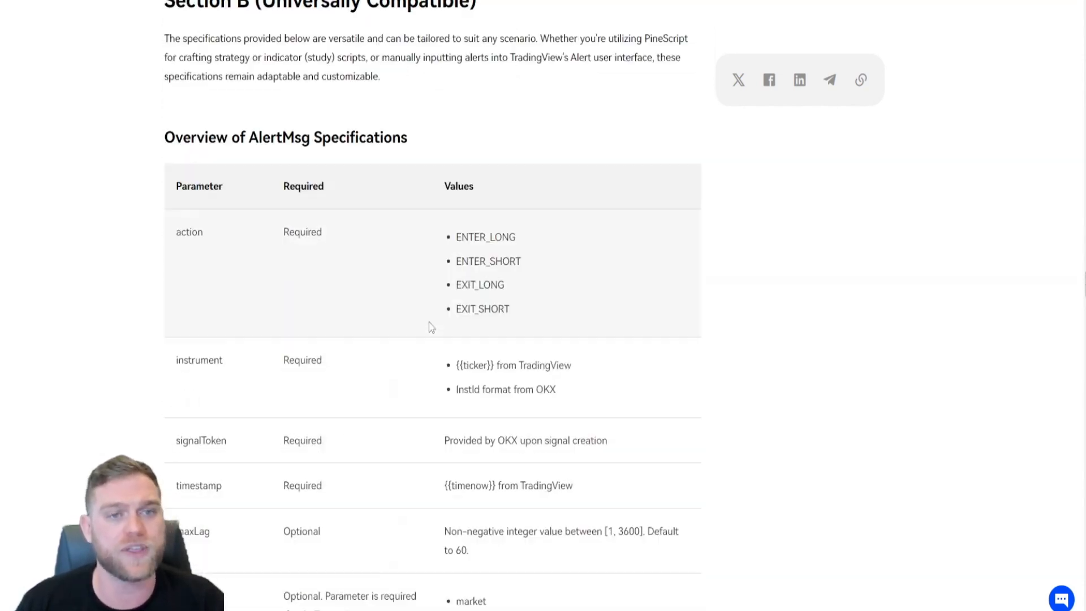
# Highlight 'strategy or indicator' in Section B, then clear the highlight on the parameter table.
pyautogui.scroll(3)
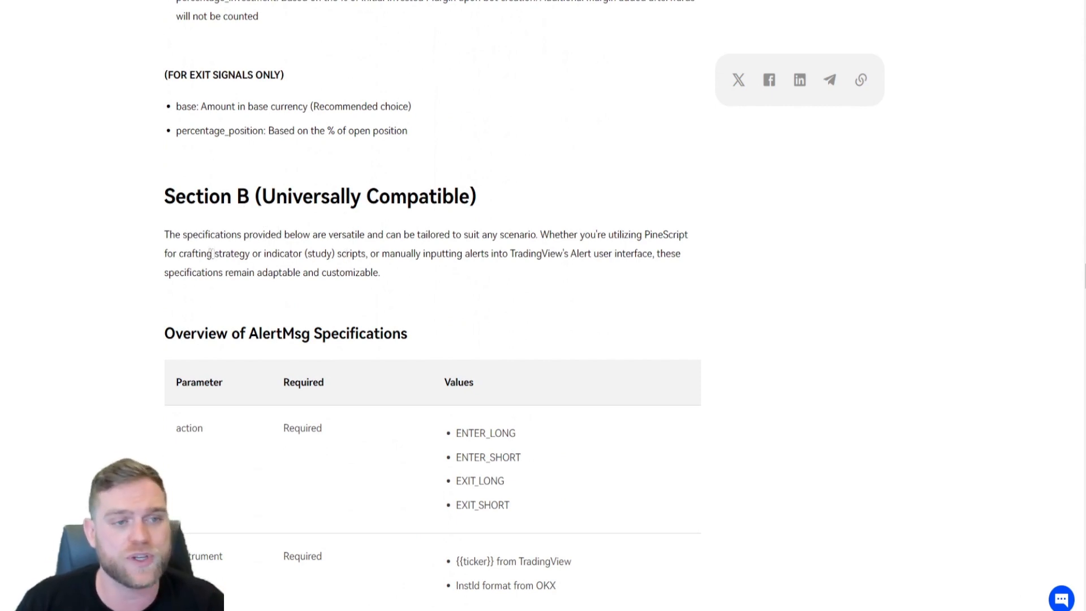
pyautogui.moveTo(207, 253); pyautogui.dragTo(302, 253)
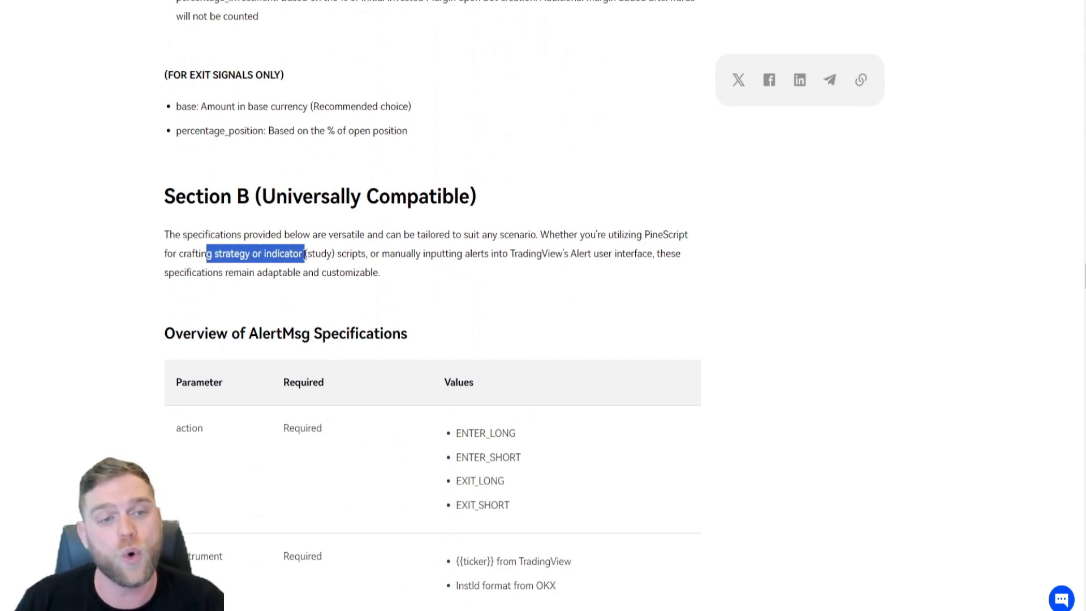
pyautogui.scroll(-3)
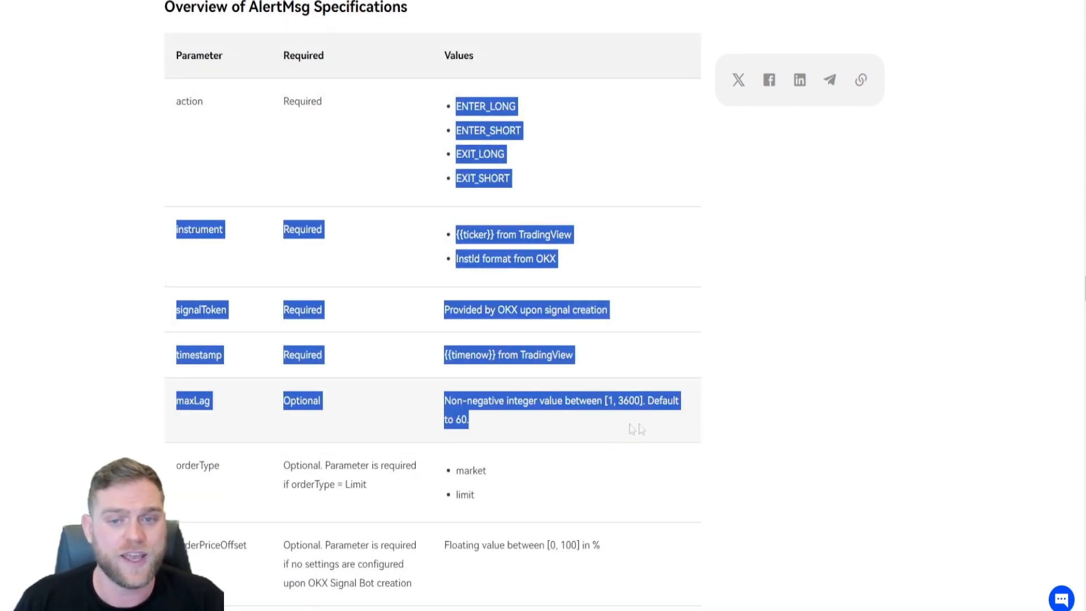
pyautogui.click(333, 179)
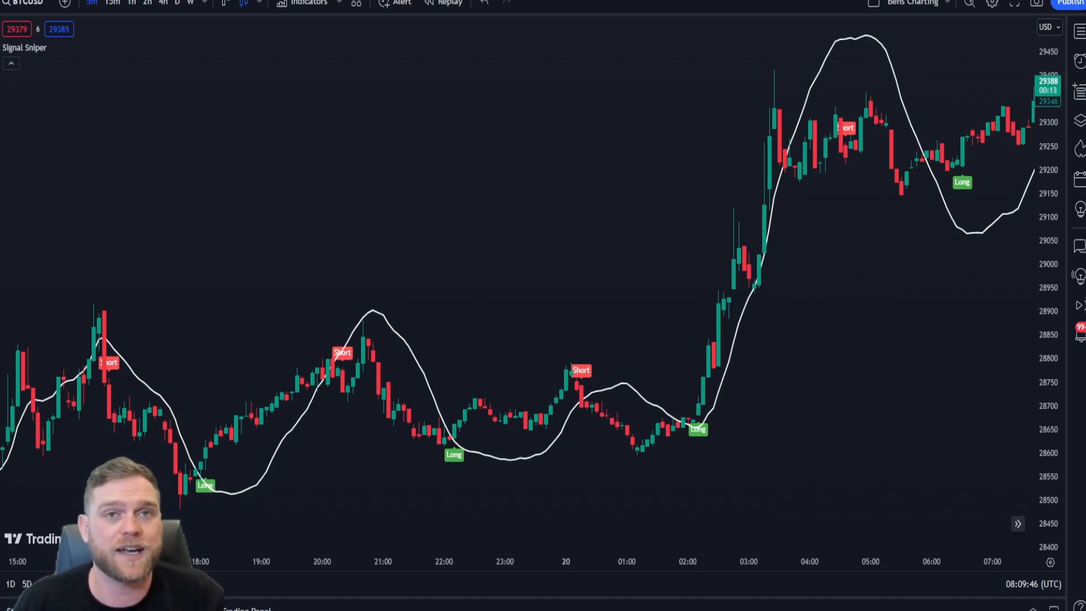
pyautogui.moveTo(238, 166)
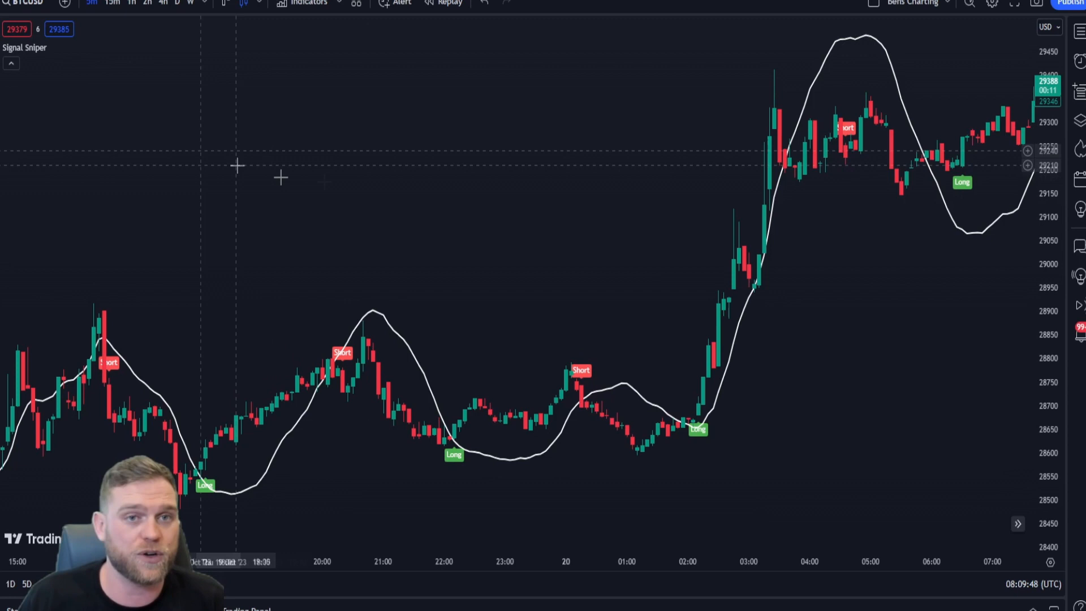
pyautogui.moveTo(482, 178)
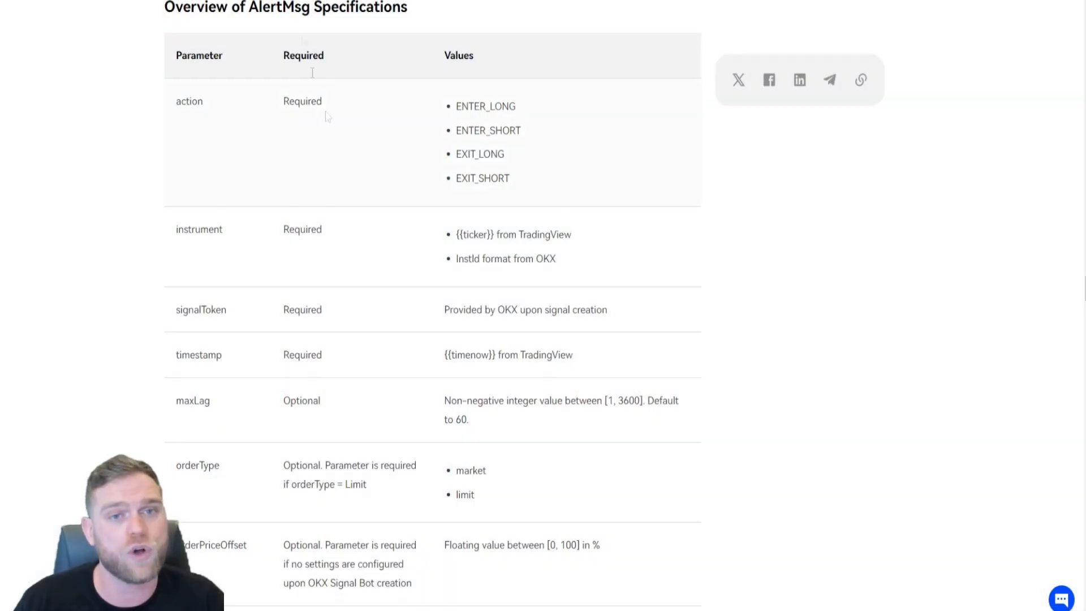
pyautogui.moveTo(713, 311)
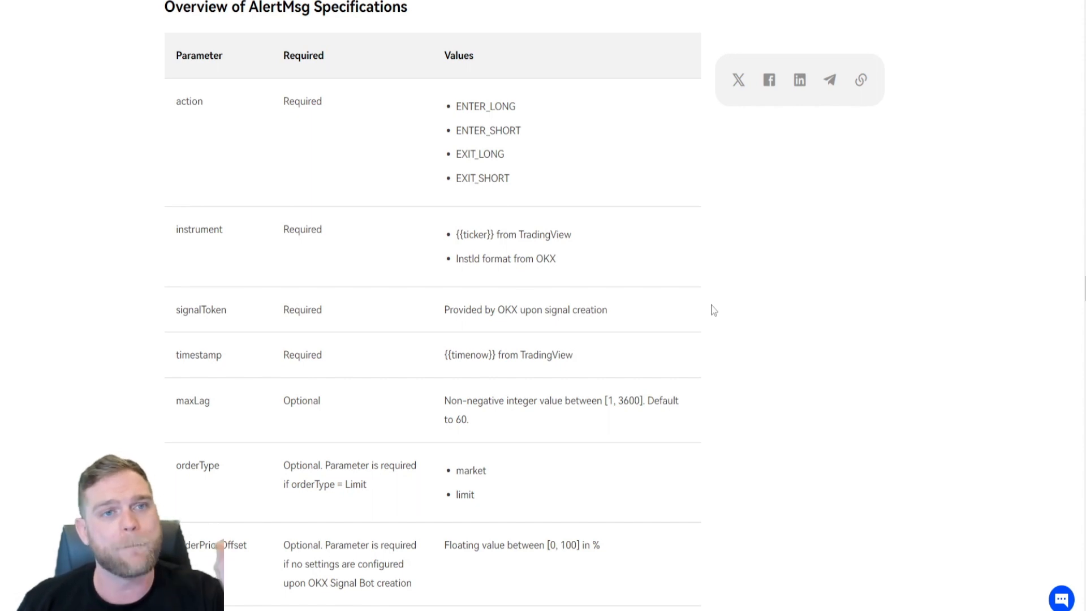
pyautogui.moveTo(753, 369)
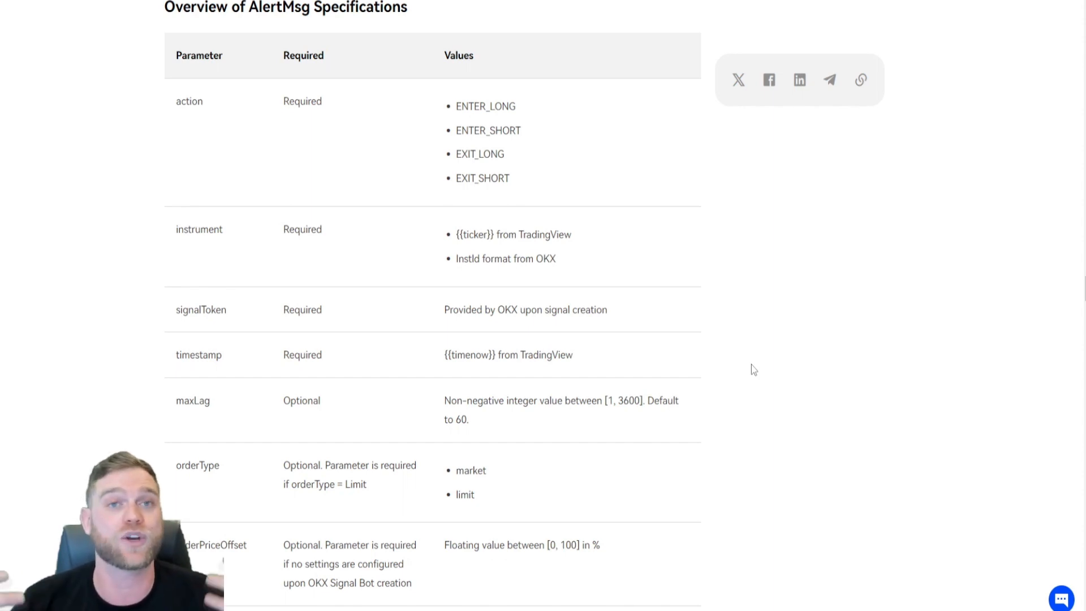
pyautogui.moveTo(175, 83)
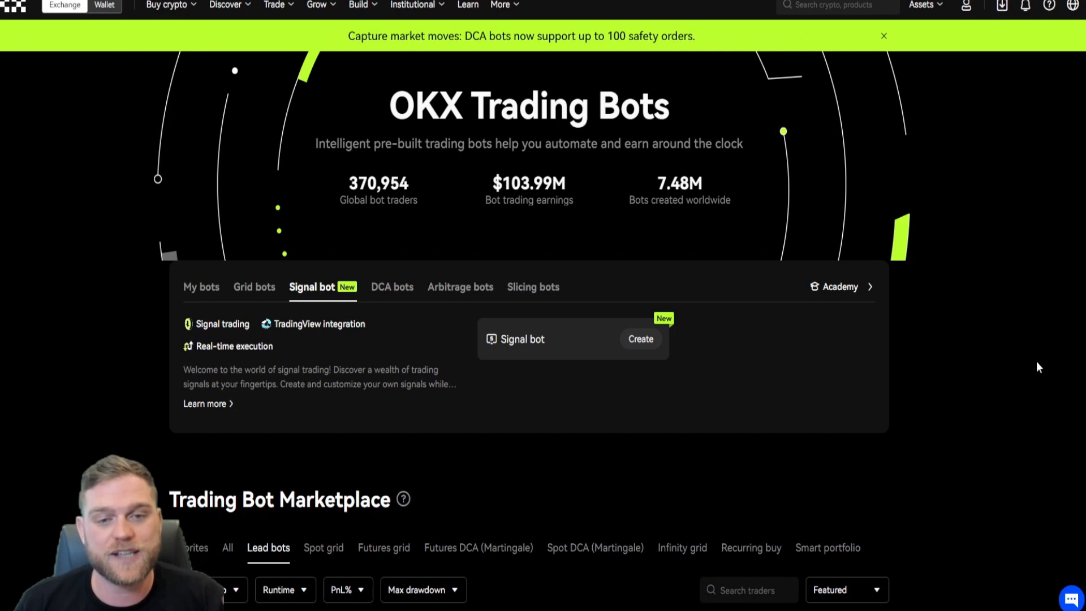
pyautogui.moveTo(665, 376)
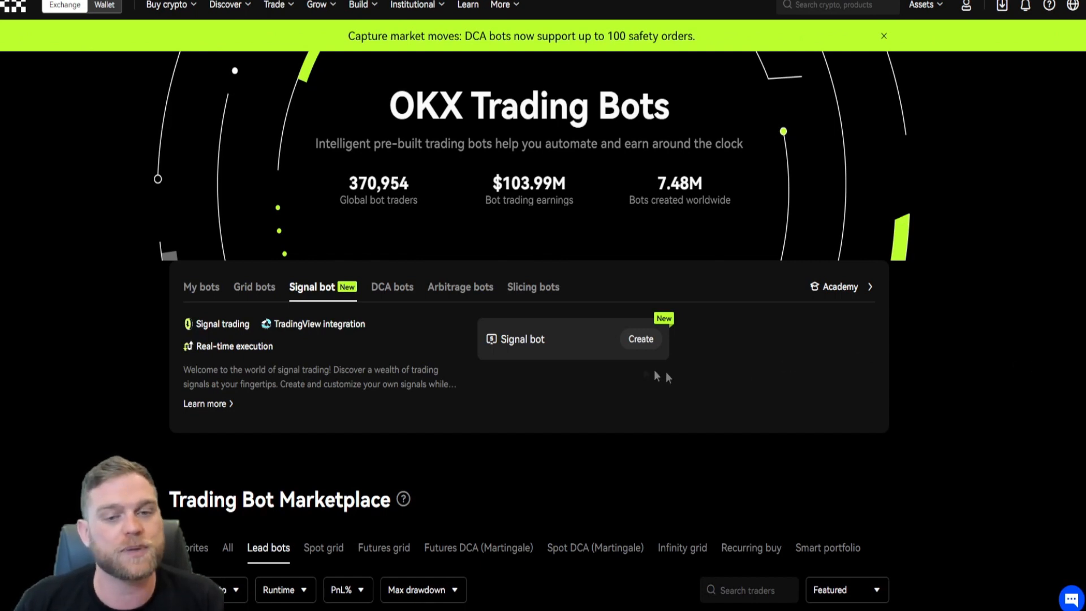
pyautogui.moveTo(620, 391)
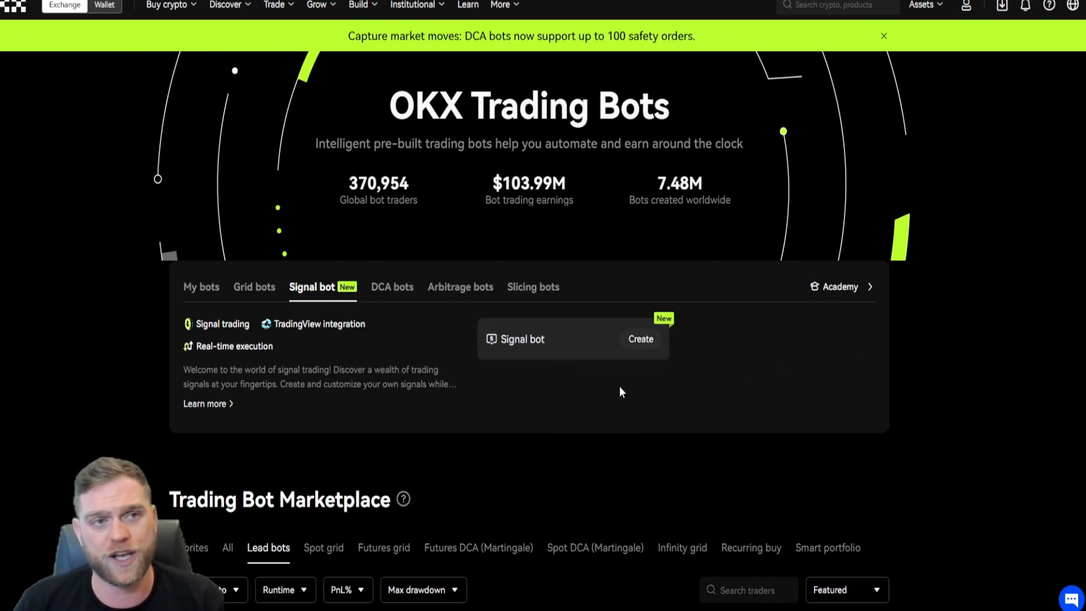
# Browse the Trade menu, then start a new signal bot beside the BTCUSDT Perpetual chart.
pyautogui.click(274, 6)
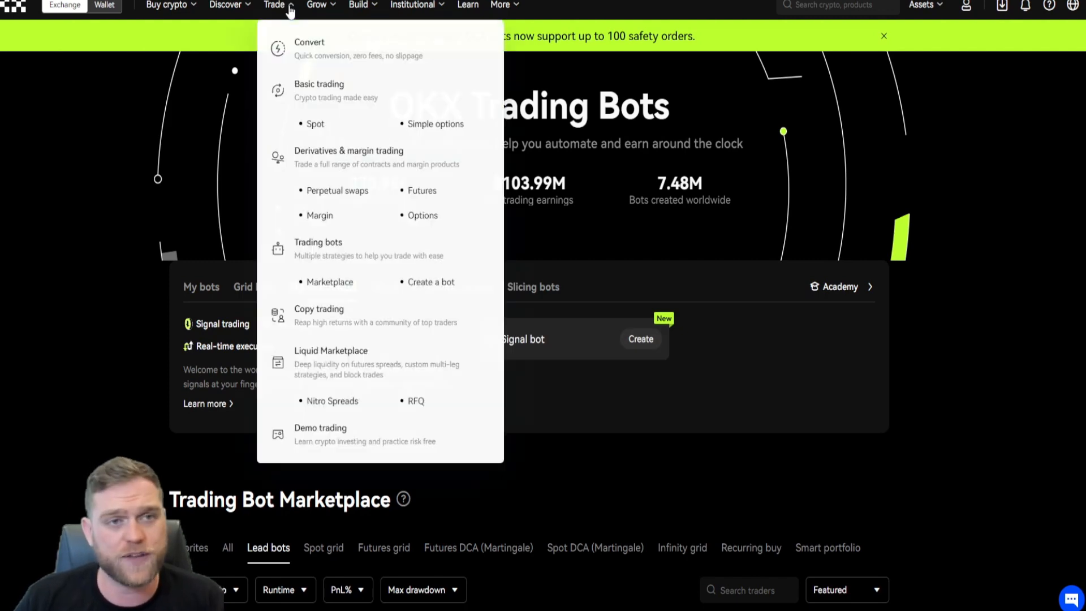
pyautogui.moveTo(358, 259)
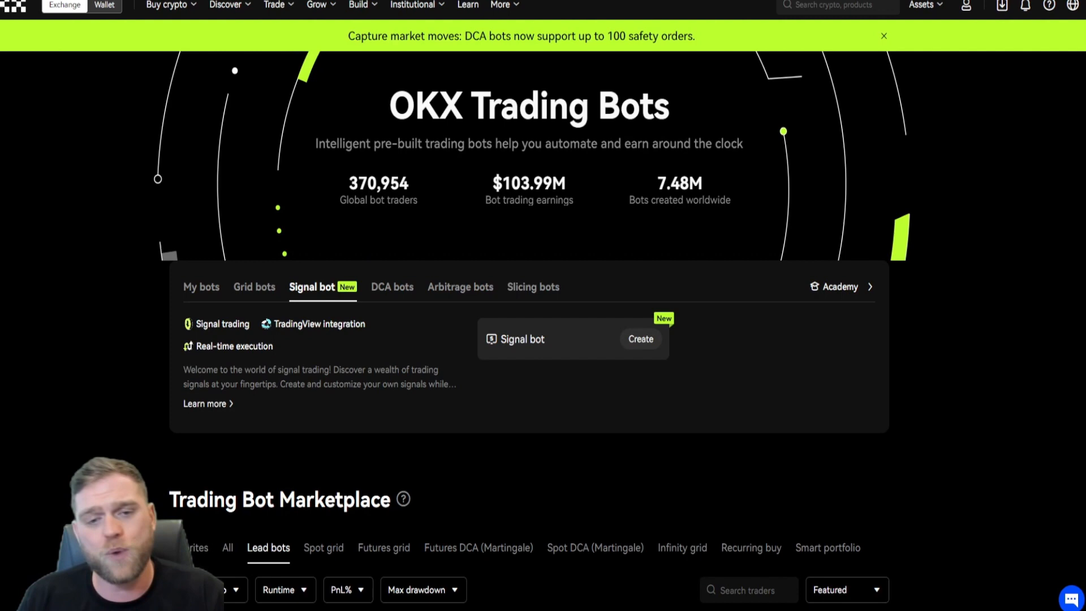
pyautogui.moveTo(608, 348)
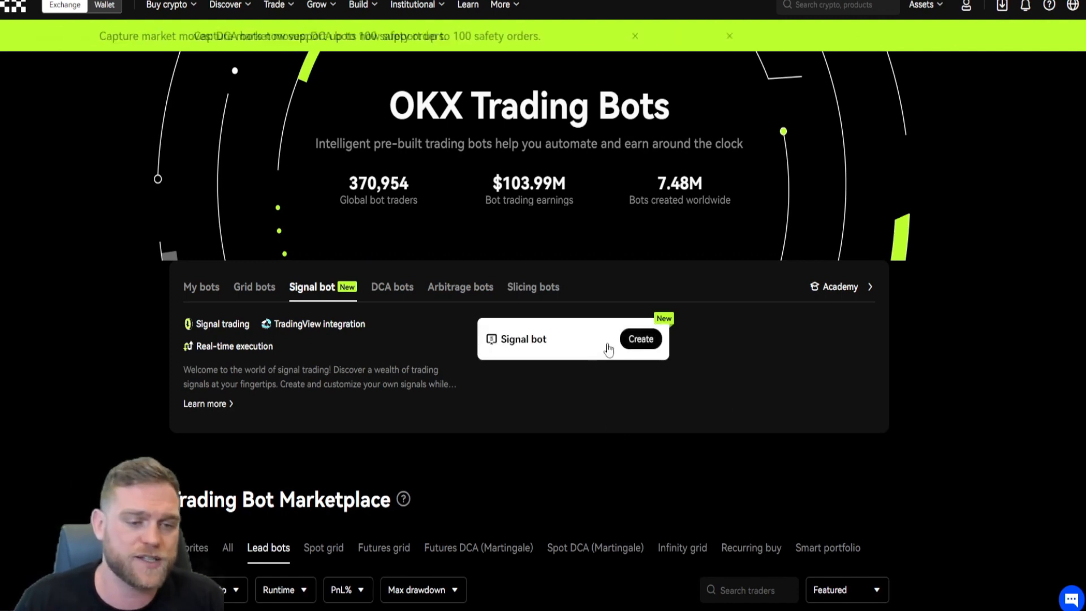
pyautogui.click(639, 339)
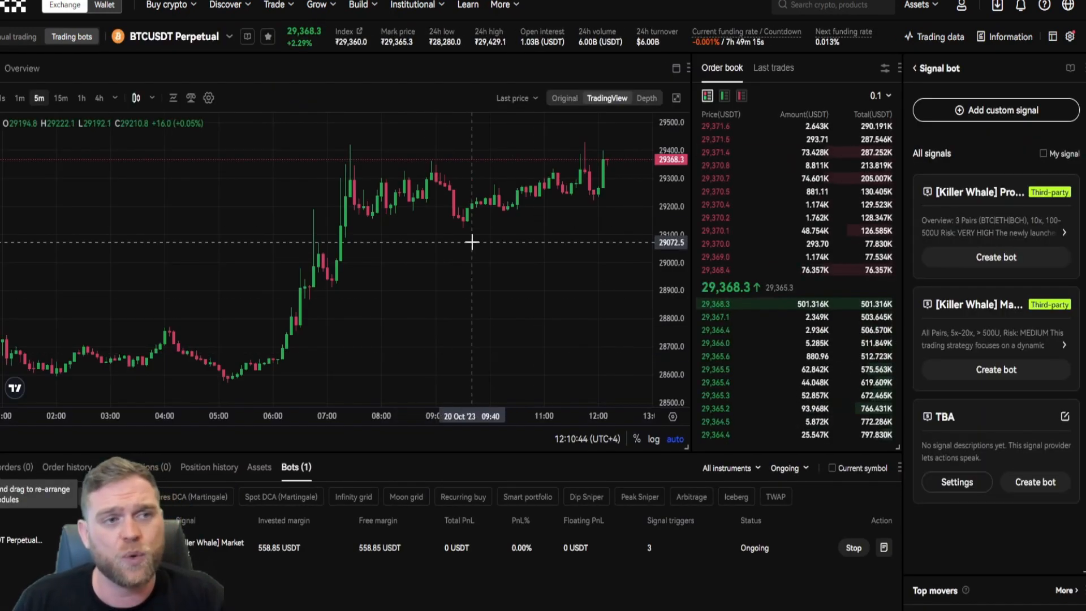
pyautogui.moveTo(461, 263)
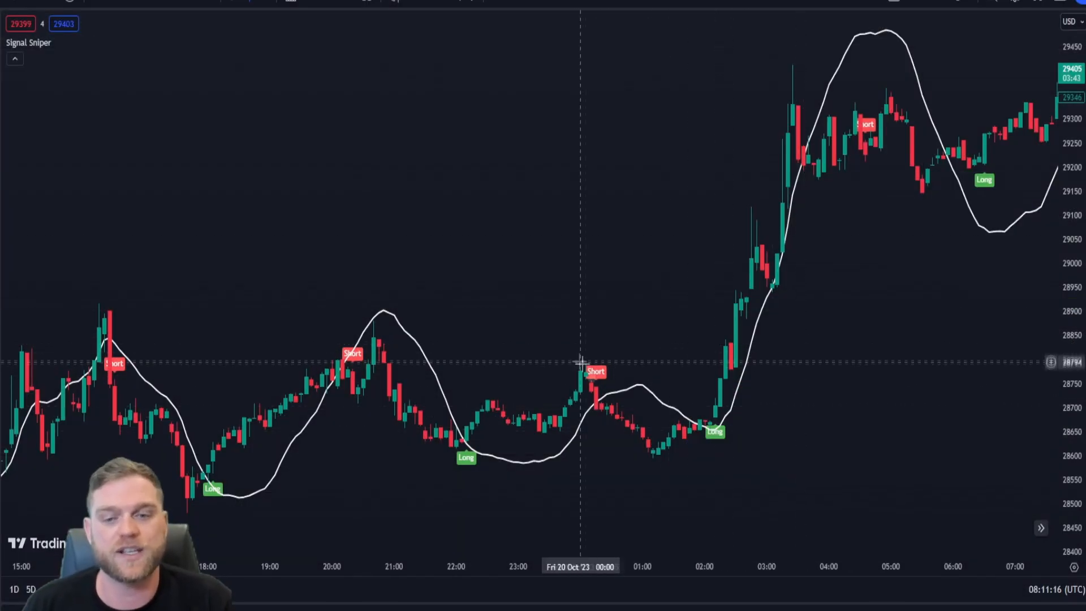
pyautogui.moveTo(692, 423)
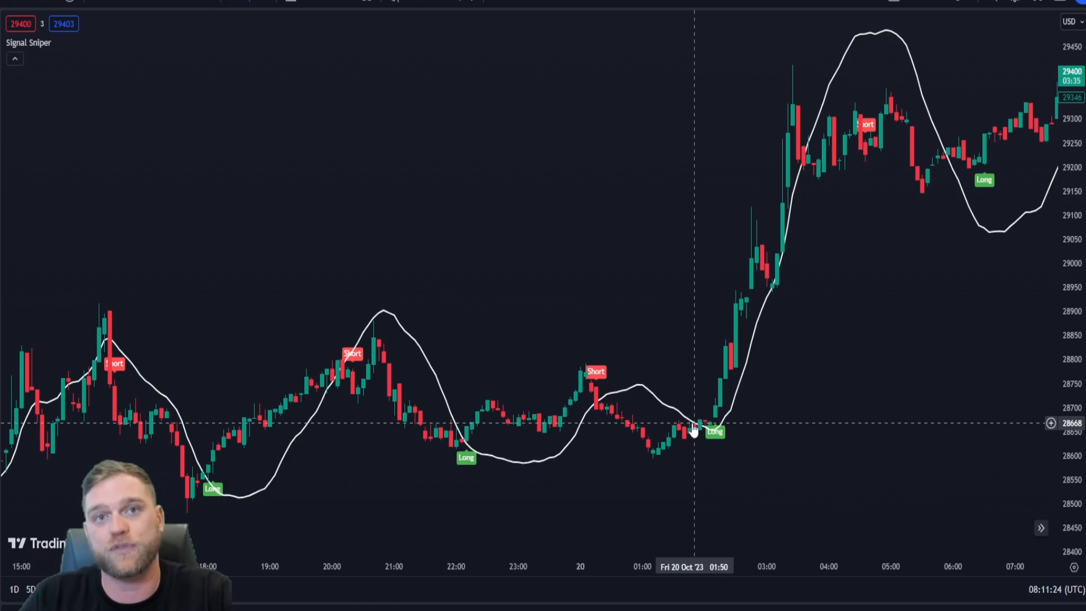
pyautogui.moveTo(747, 385)
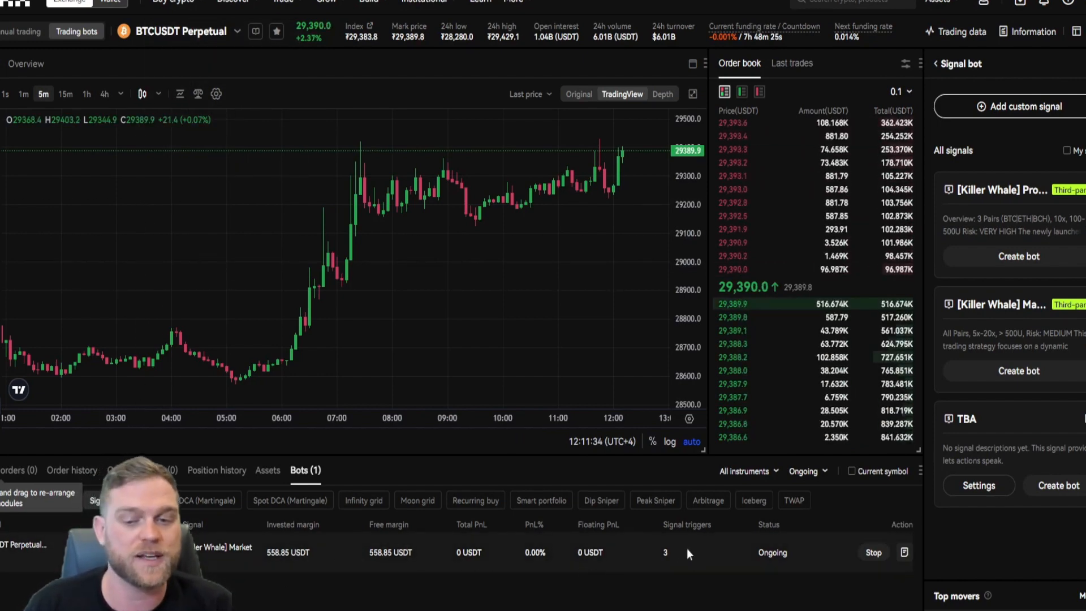
pyautogui.moveTo(659, 566)
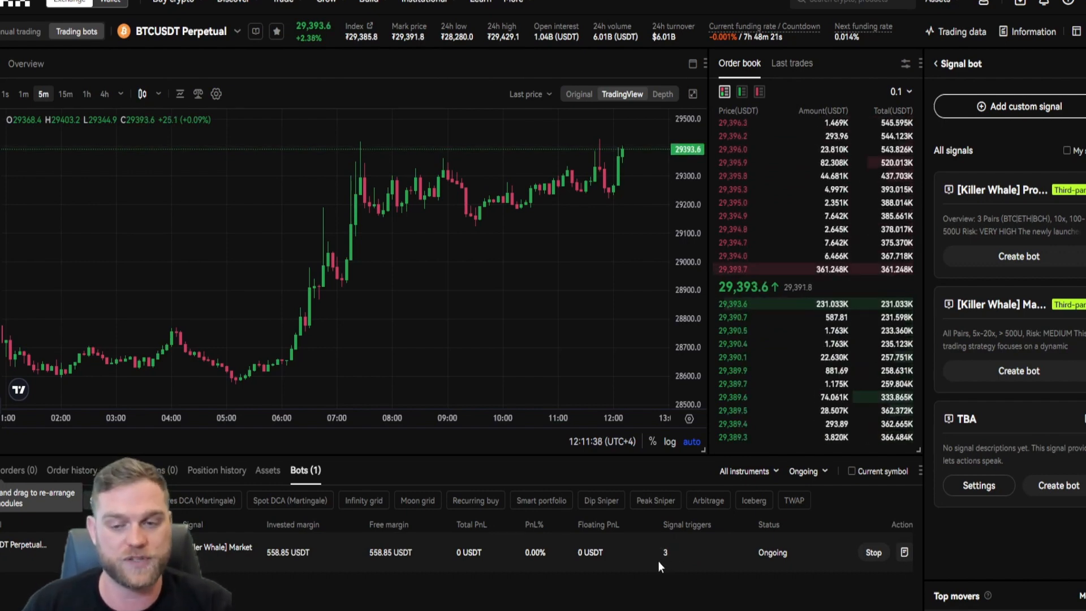
# Stop the Killer Whale bot and confirm closing its positions.
pyautogui.click(872, 552)
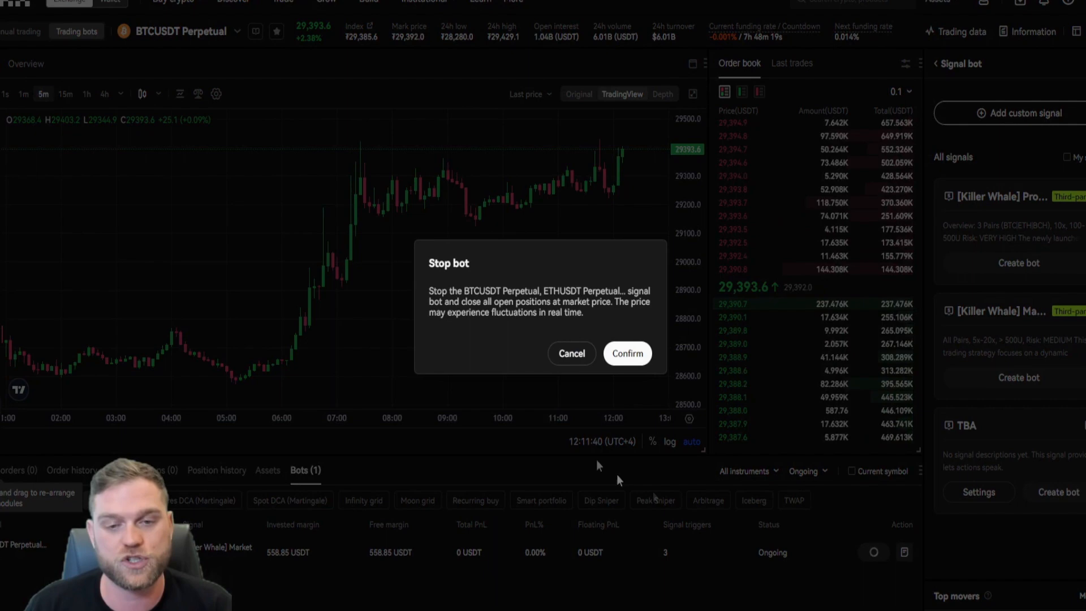
pyautogui.click(626, 353)
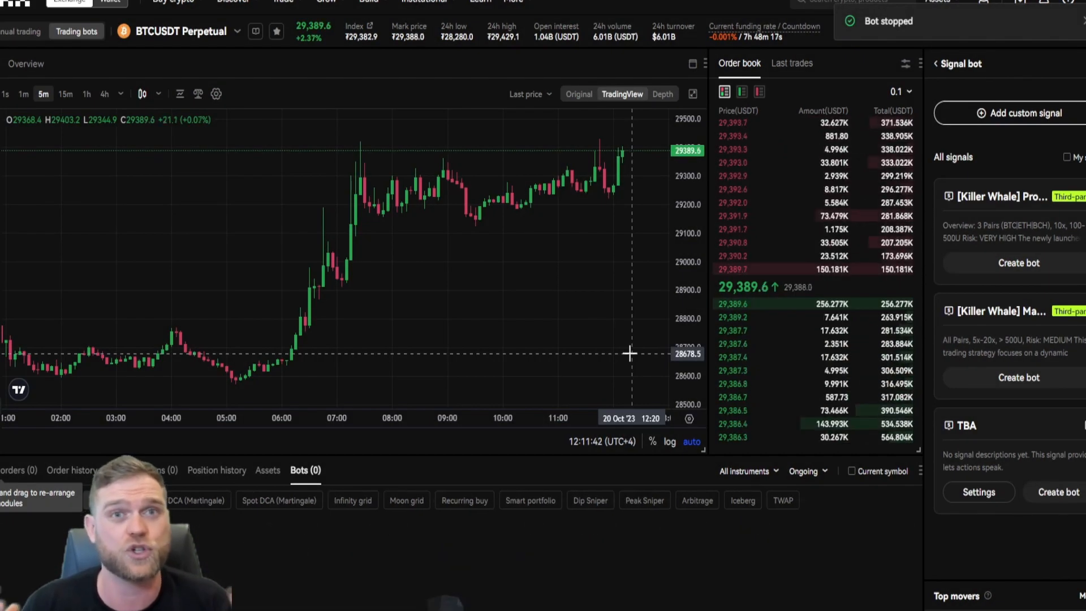
pyautogui.moveTo(762, 436)
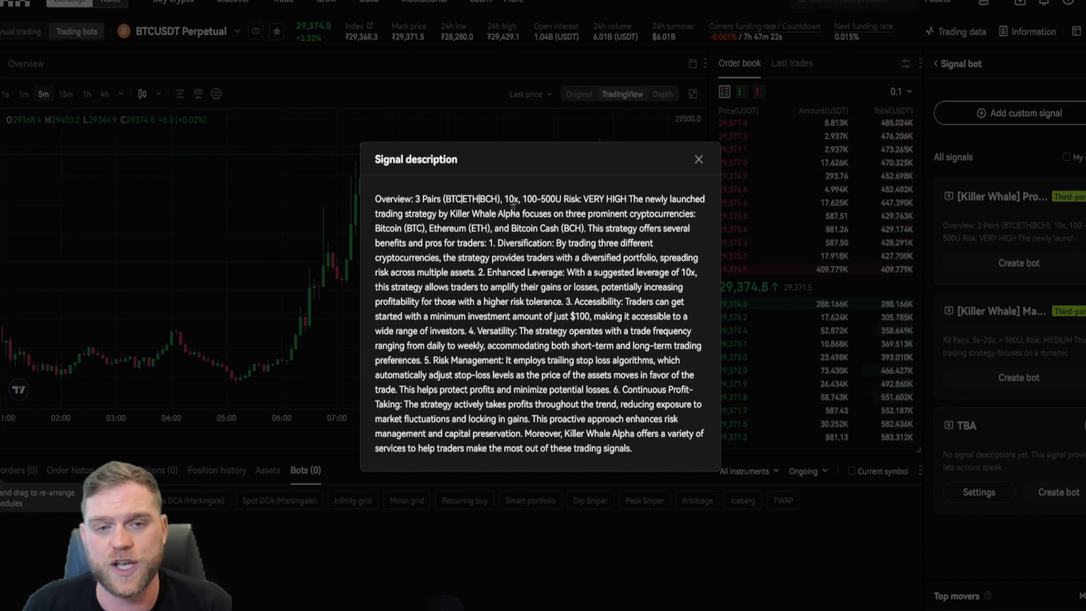
pyautogui.doubleClick(510, 198)
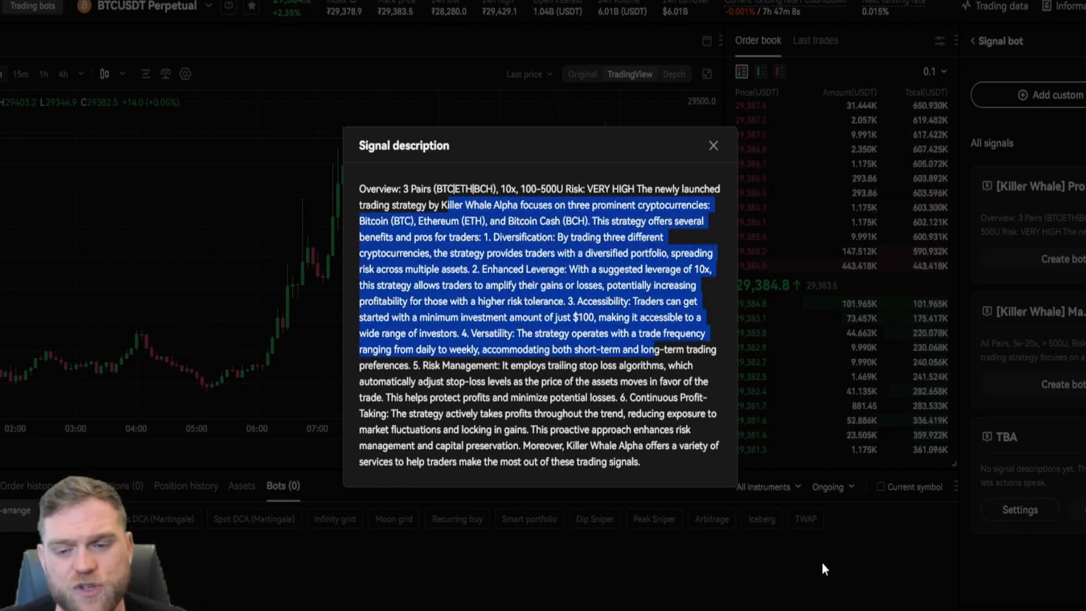
pyautogui.click(713, 146)
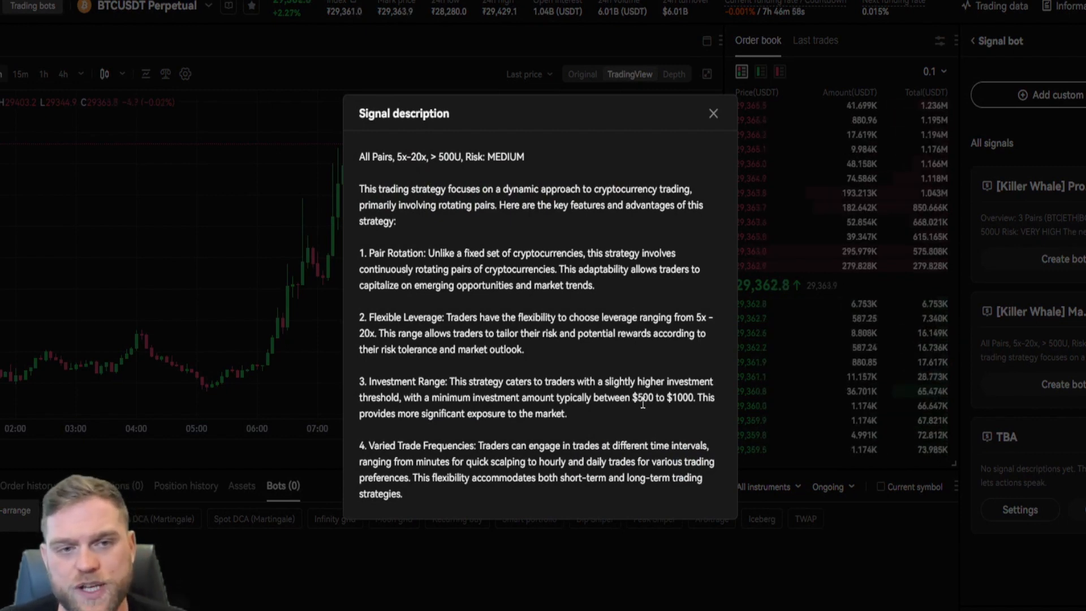
pyautogui.doubleClick(410, 157)
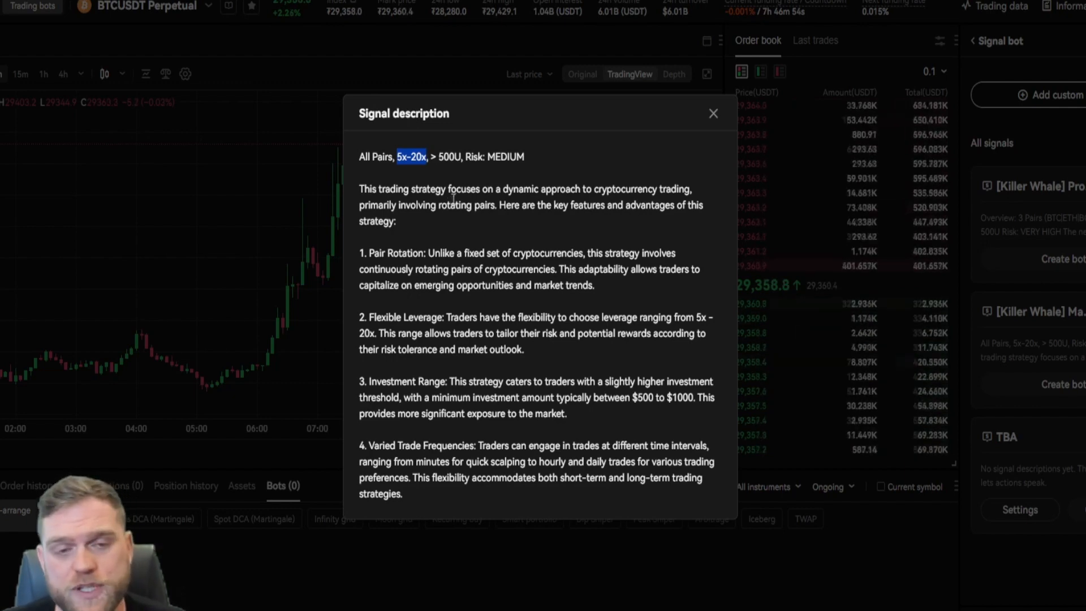
pyautogui.doubleClick(504, 157)
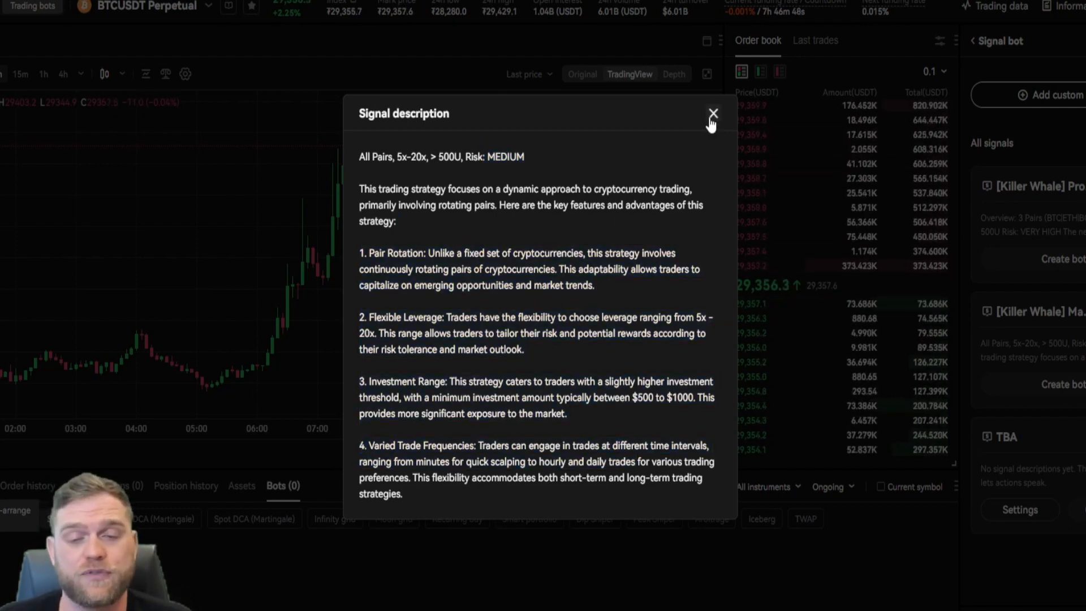
pyautogui.click(712, 113)
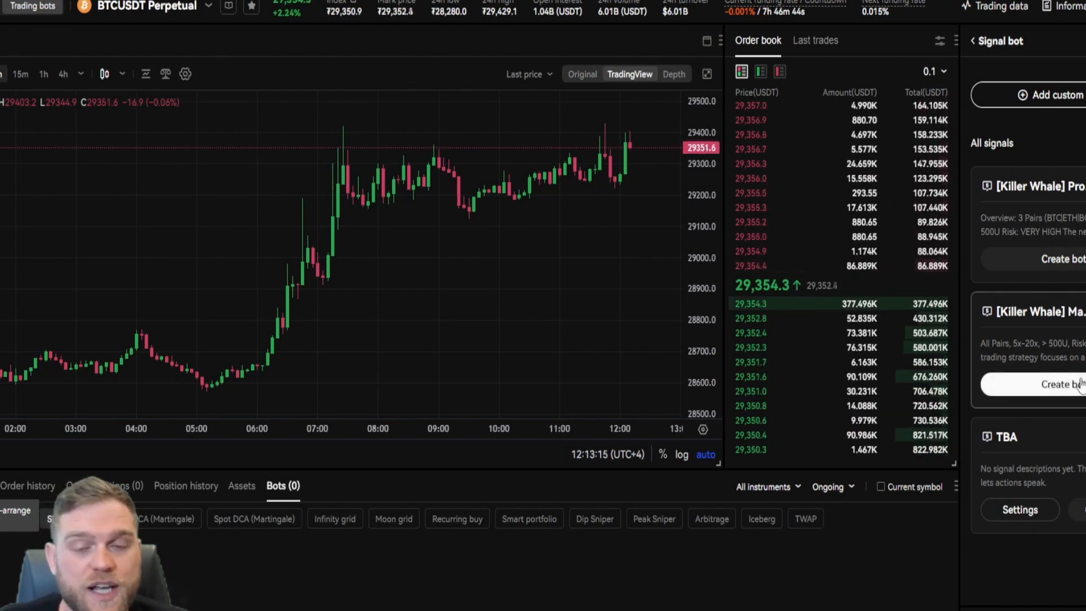
# Create a Killer Whale Market Max bot with all 139 trading pairs confirmed.
pyautogui.click(1059, 385)
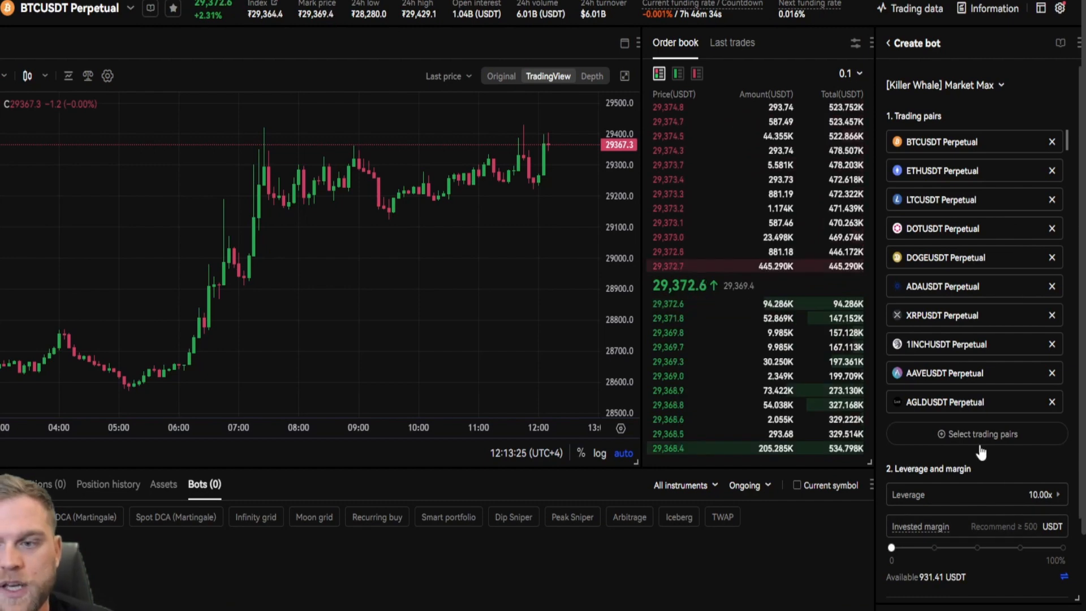
pyautogui.click(977, 434)
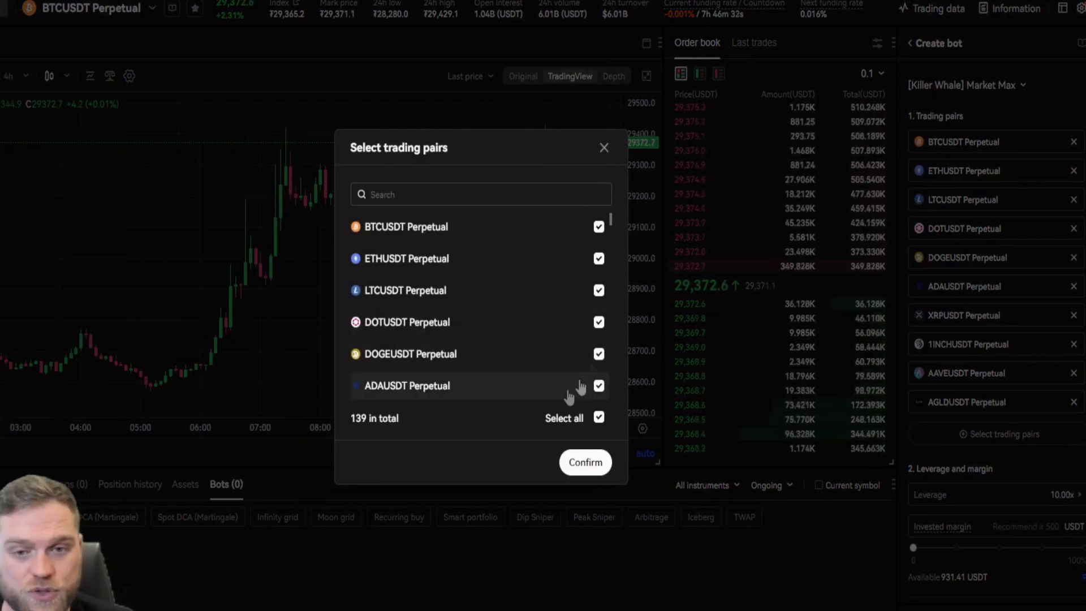
pyautogui.scroll(-3)
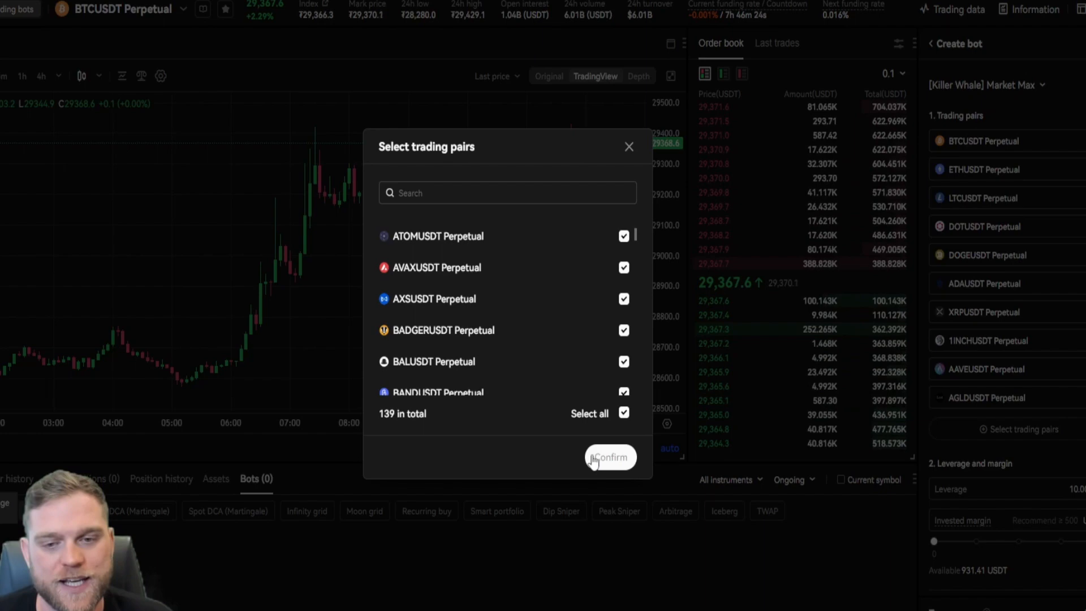
pyautogui.click(610, 457)
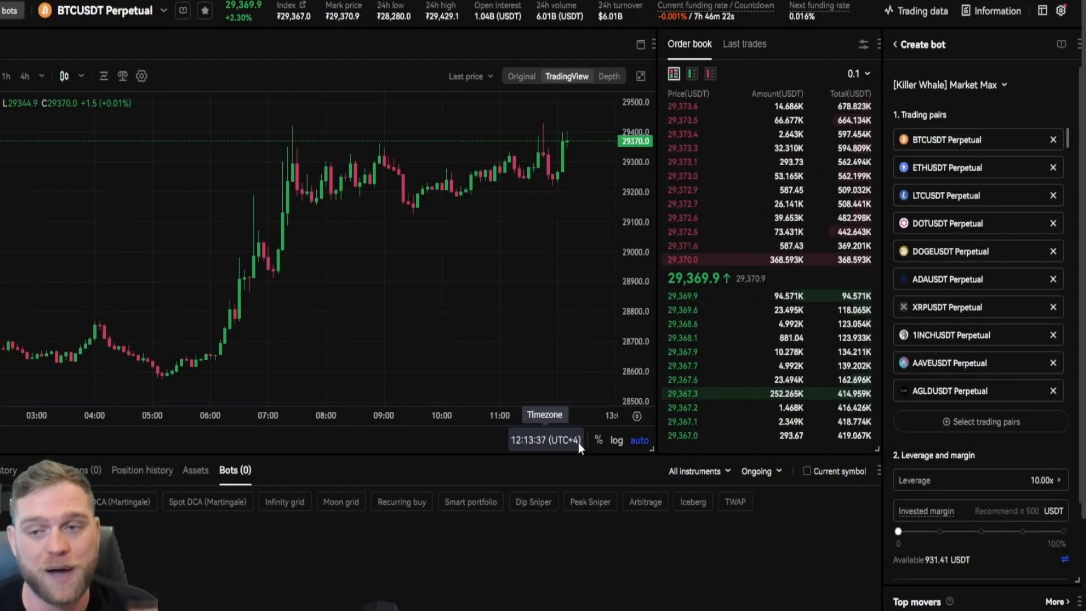
pyautogui.scroll(-3)
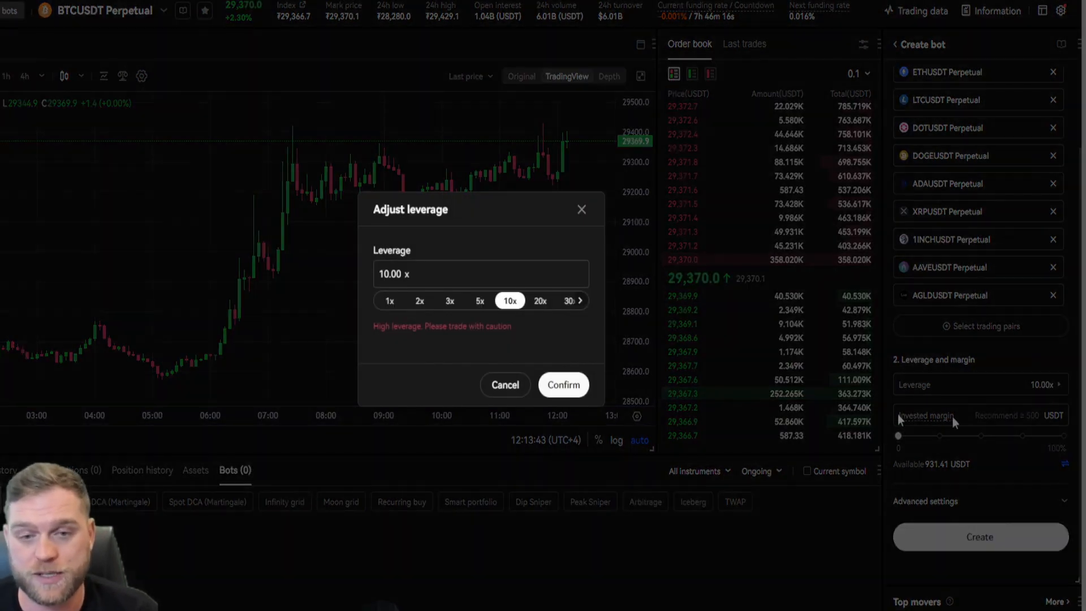
# Choose 5x leverage for the Market Max bot.
pyautogui.click(563, 384)
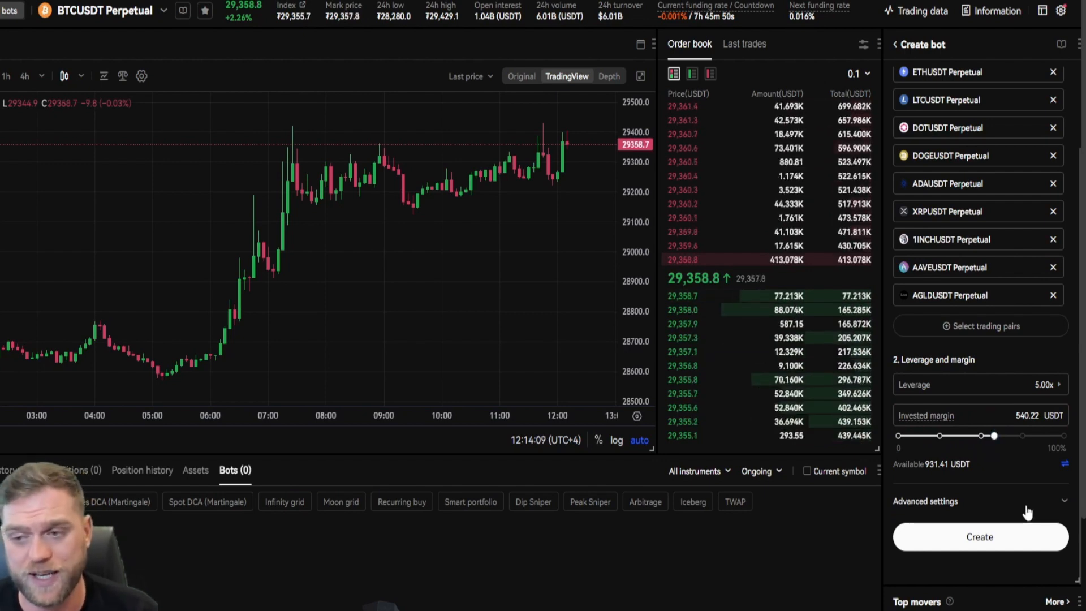
pyautogui.moveTo(1006, 538)
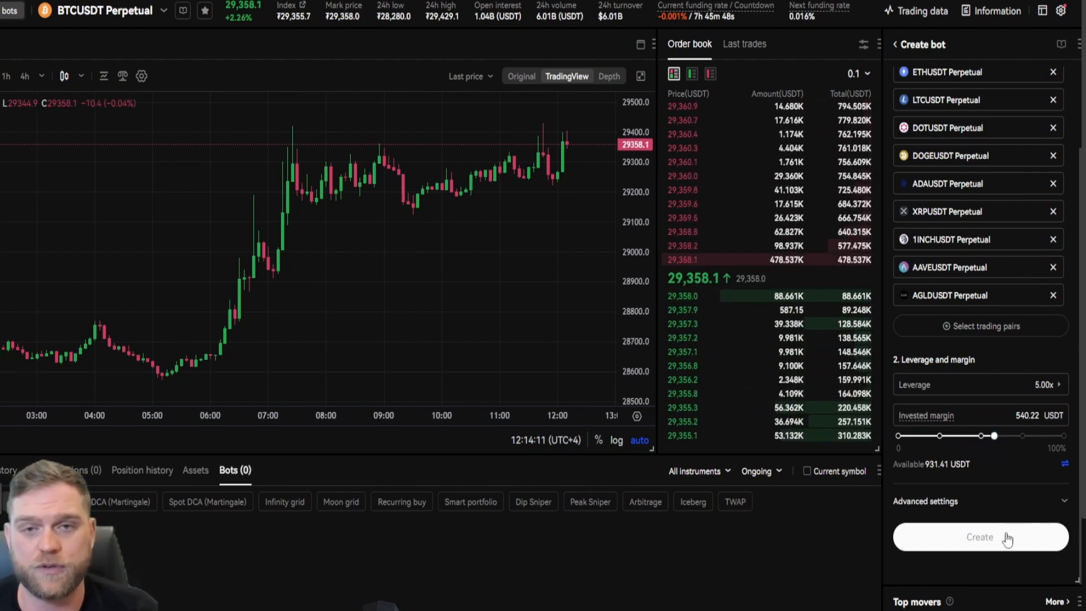
pyautogui.moveTo(1013, 534)
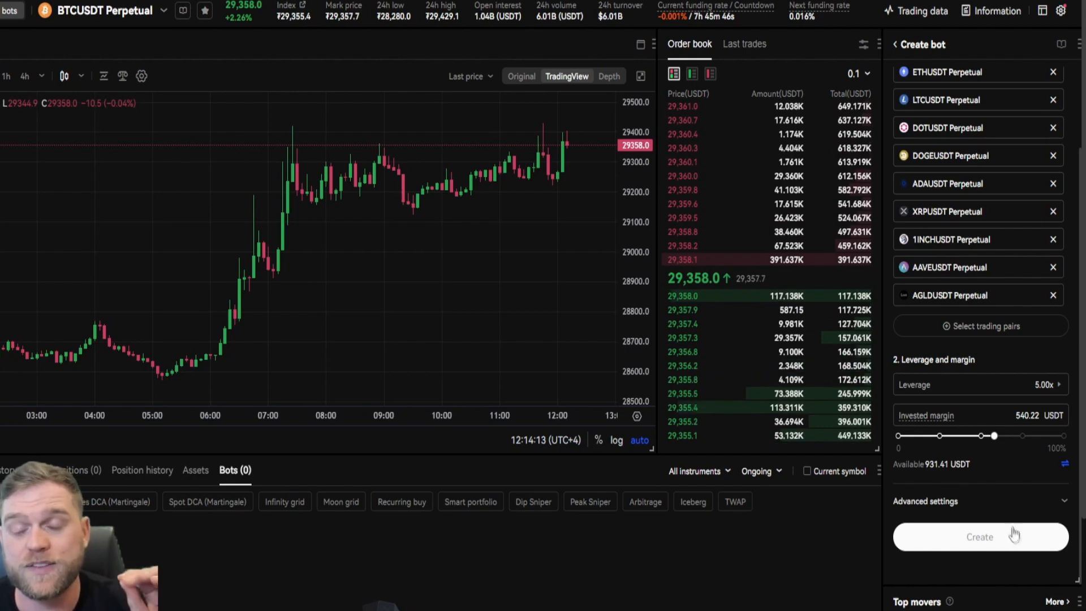
# Expand Advanced settings and review the Order type and Entry setting choices.
pyautogui.click(925, 500)
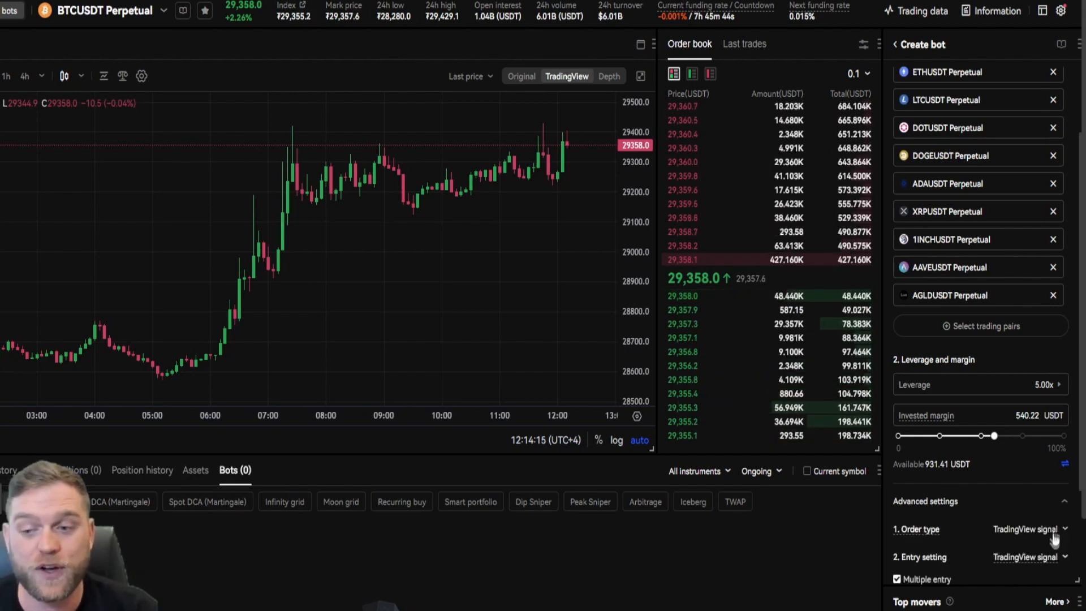
pyautogui.scroll(-3)
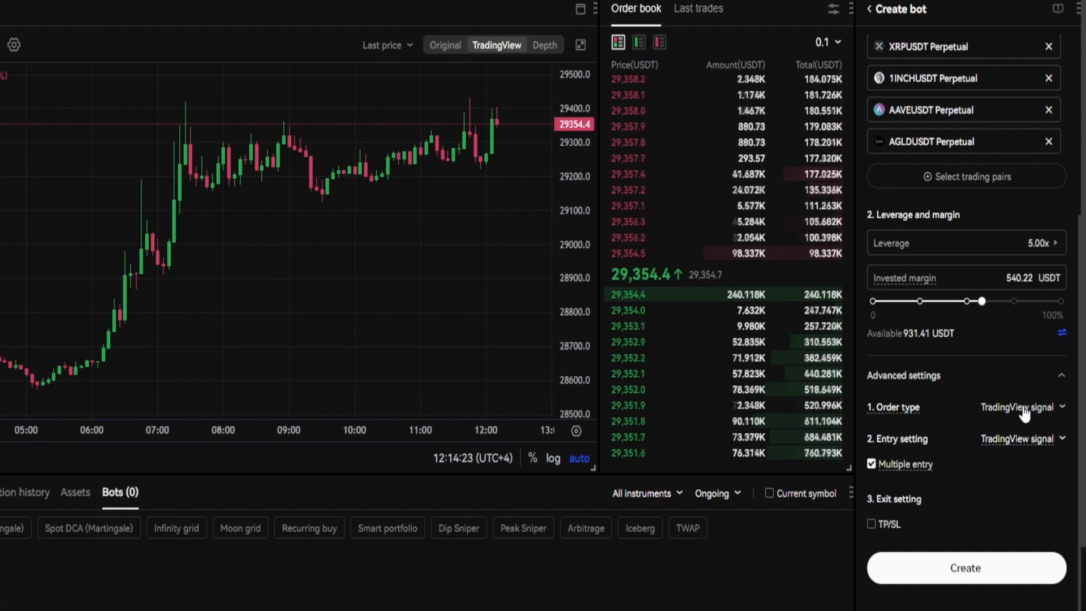
pyautogui.click(1018, 406)
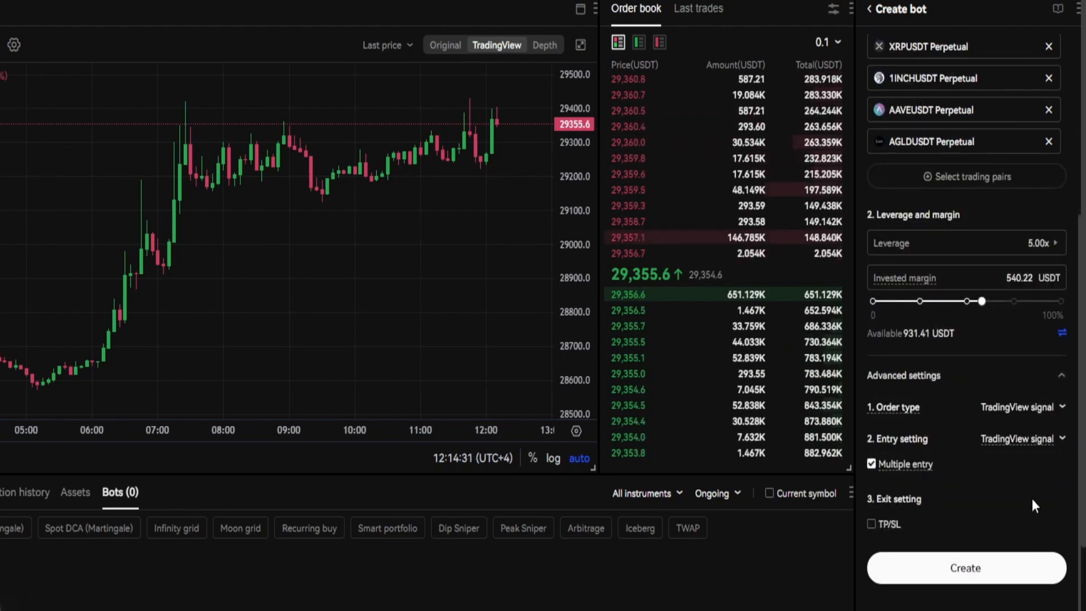
pyautogui.click(1021, 438)
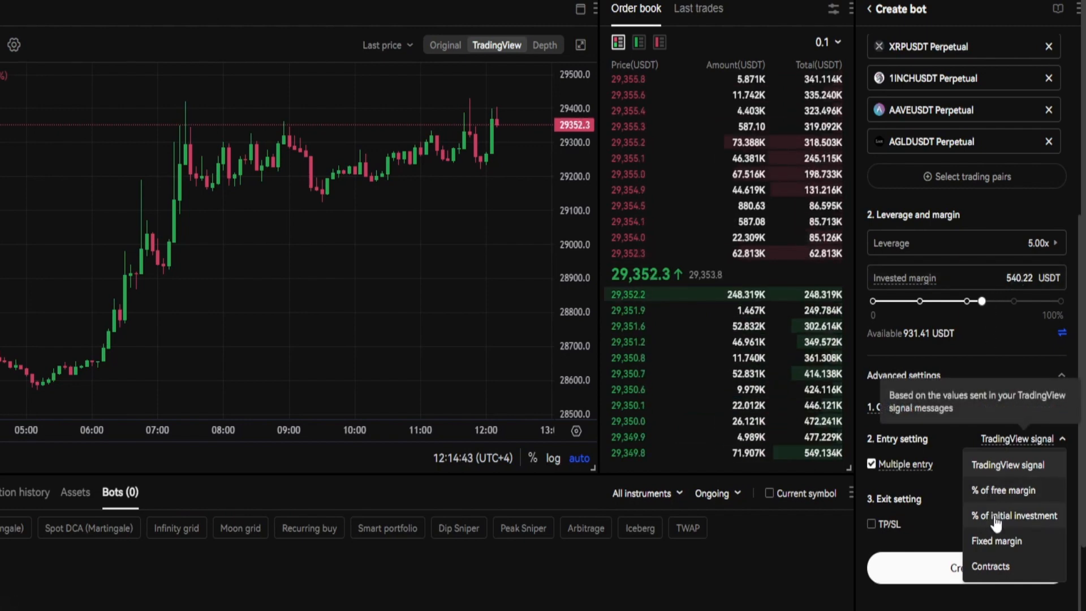
pyautogui.moveTo(1013, 540)
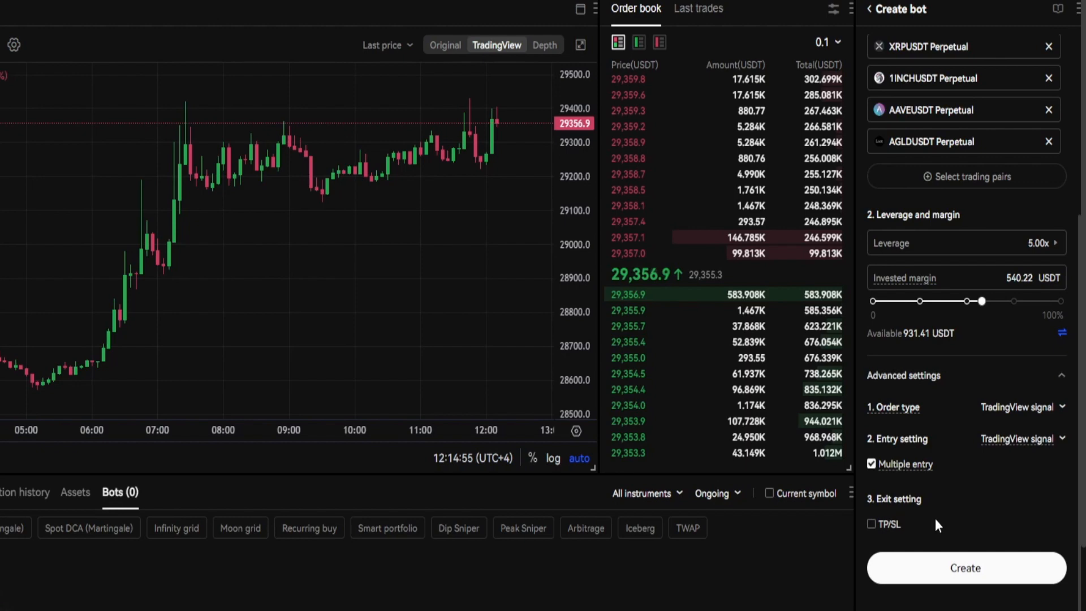
pyautogui.click(871, 523)
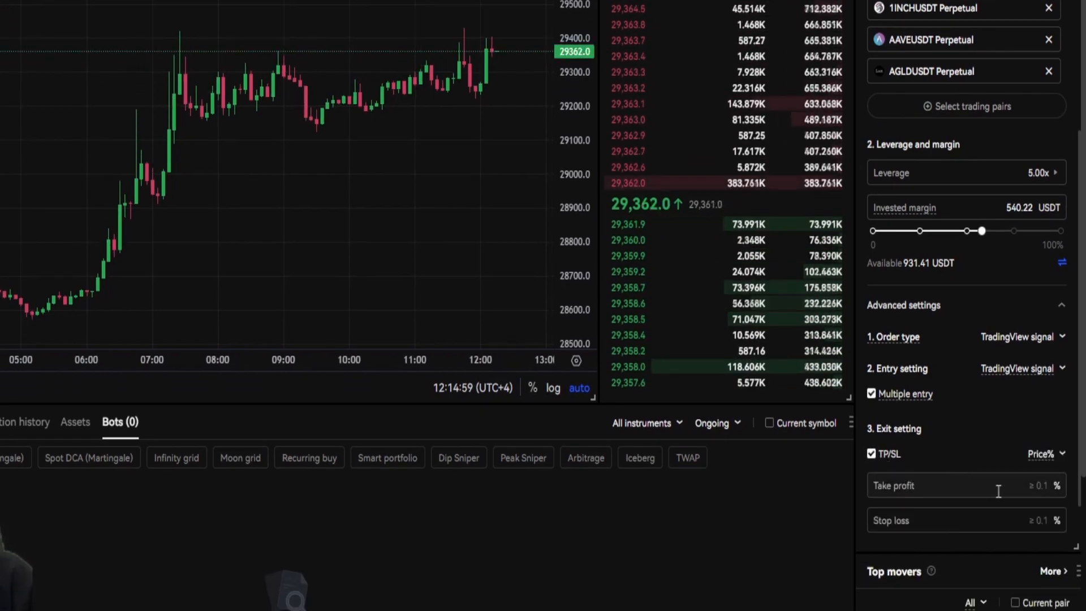
pyautogui.click(962, 485)
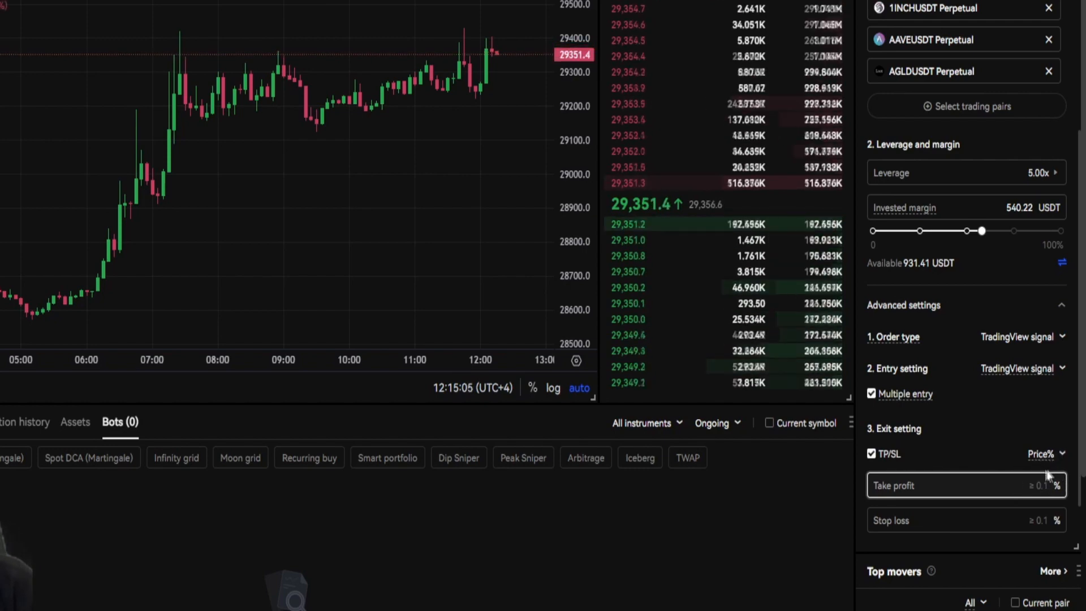
pyautogui.click(1045, 453)
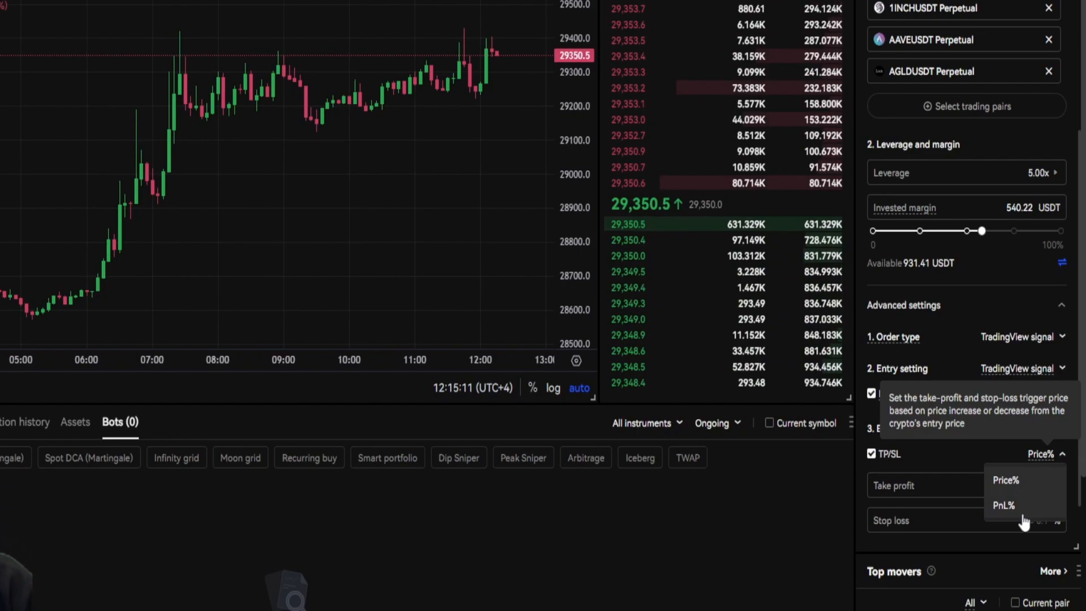
pyautogui.click(871, 454)
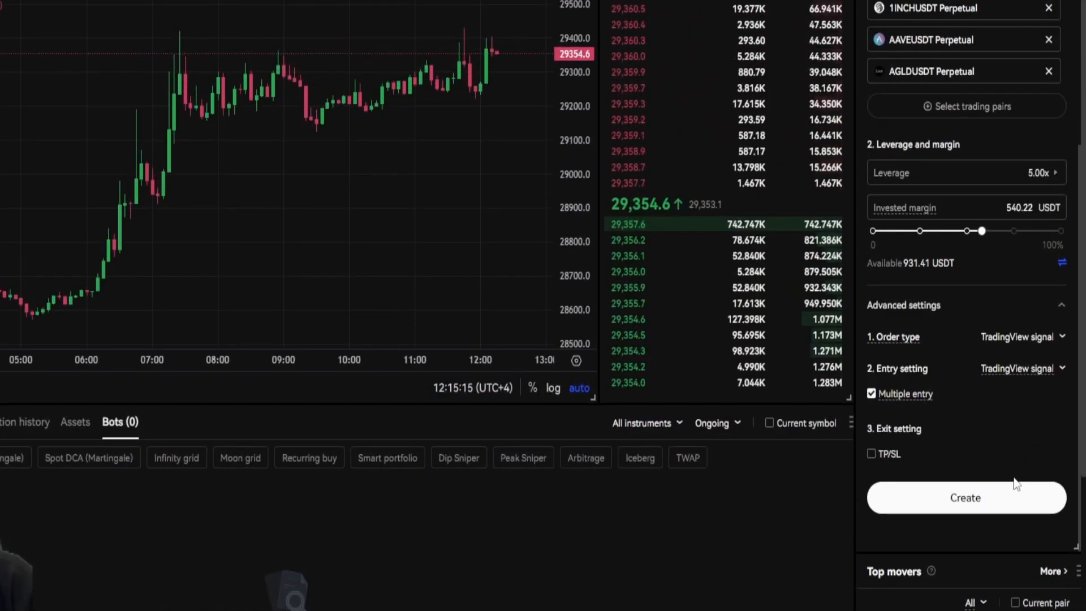
pyautogui.moveTo(990, 441)
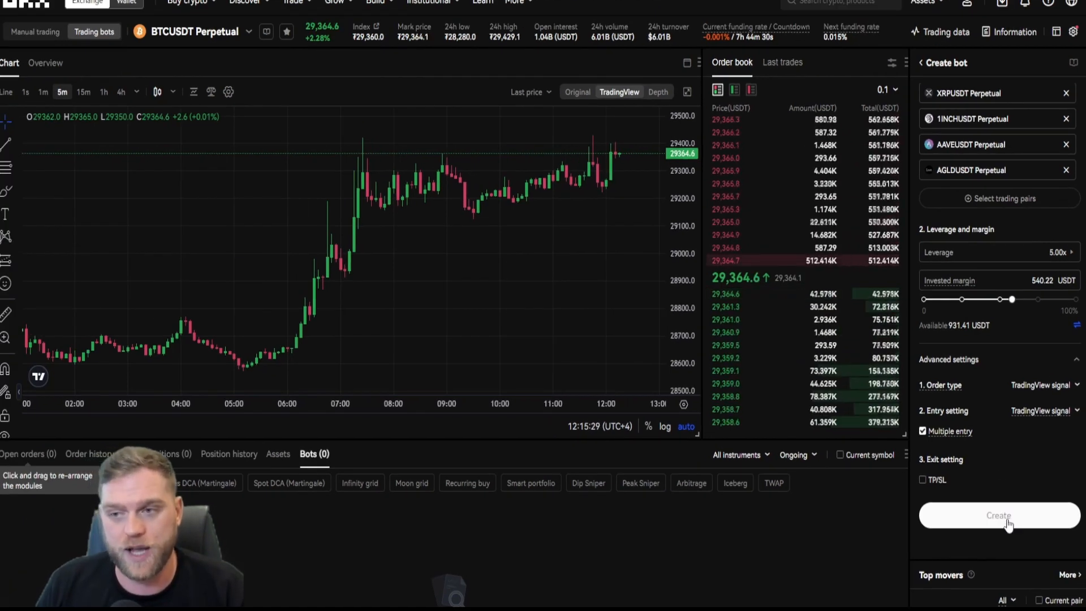
pyautogui.click(998, 516)
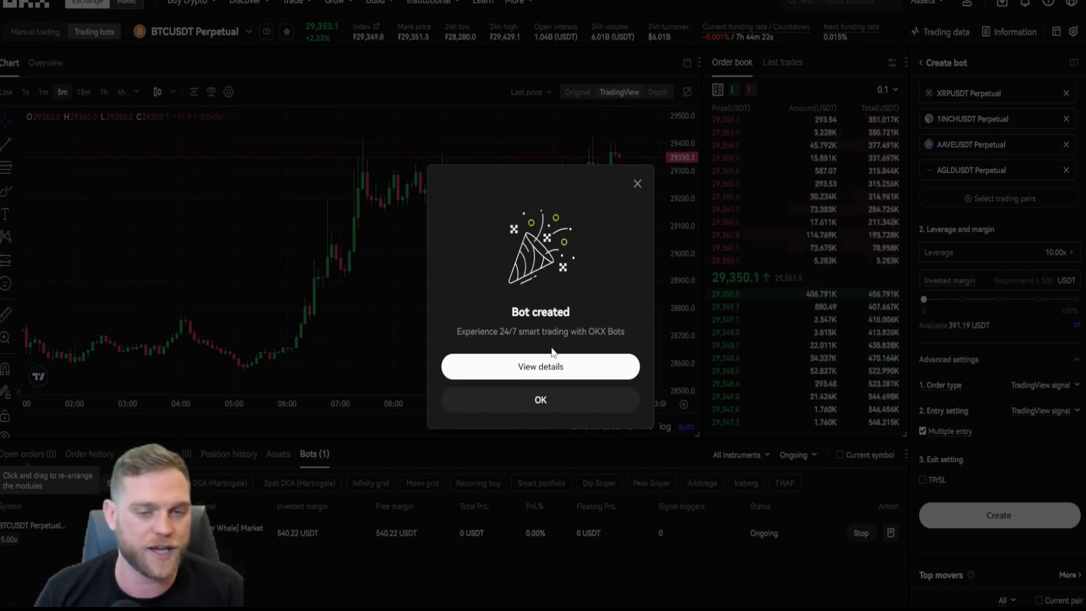
pyautogui.click(540, 366)
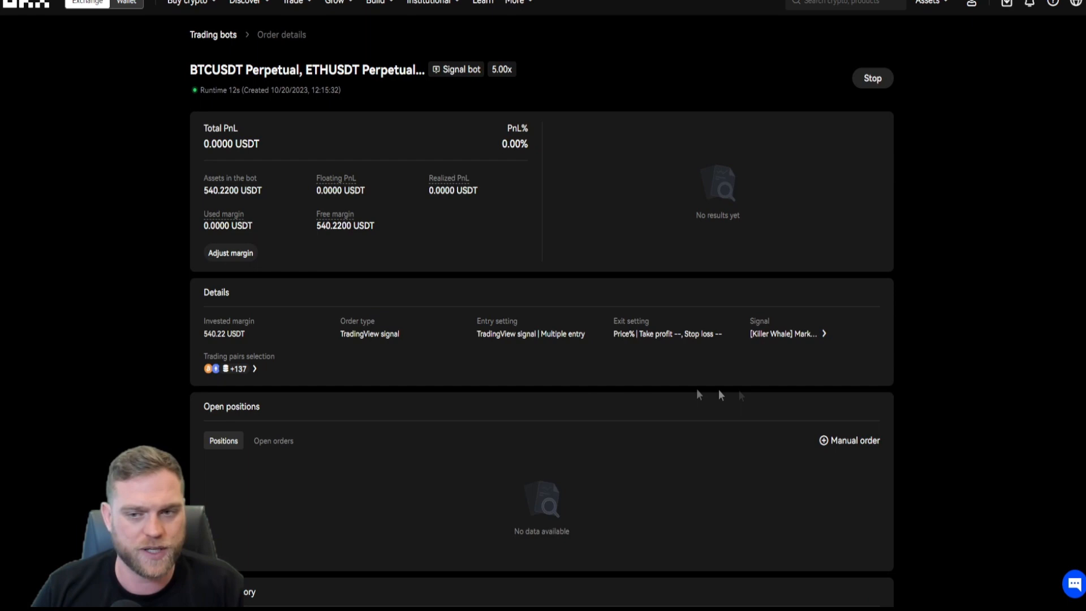
pyautogui.moveTo(780, 356)
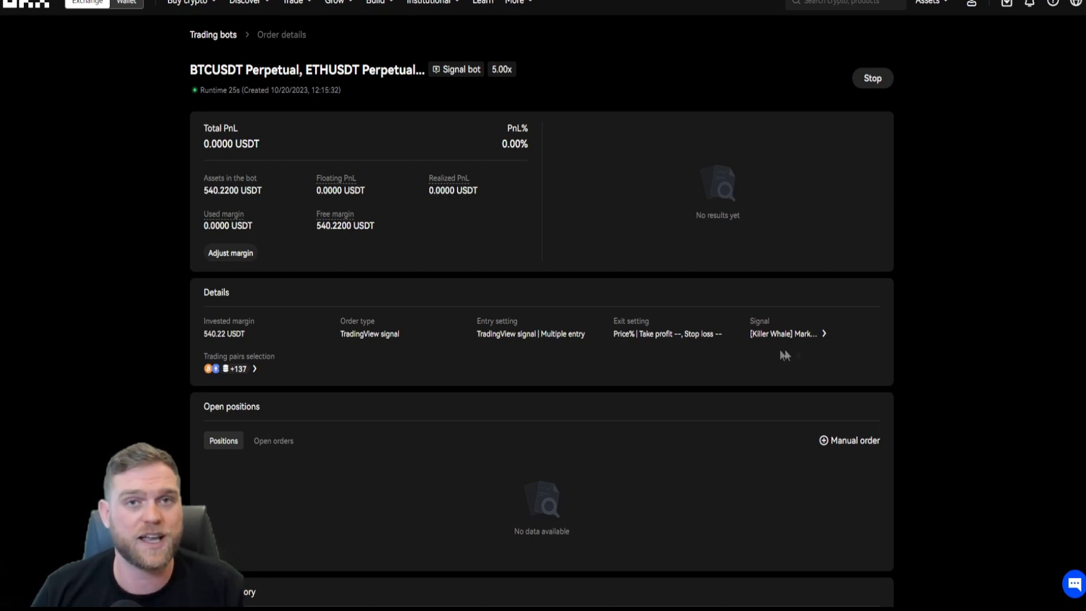
pyautogui.scroll(-3)
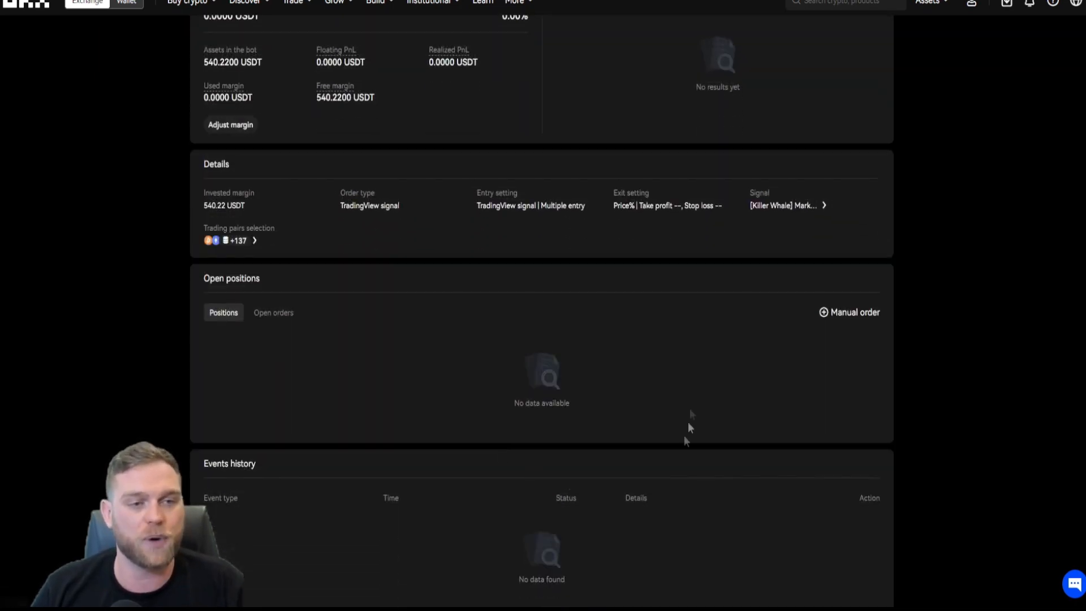
pyautogui.moveTo(567, 398)
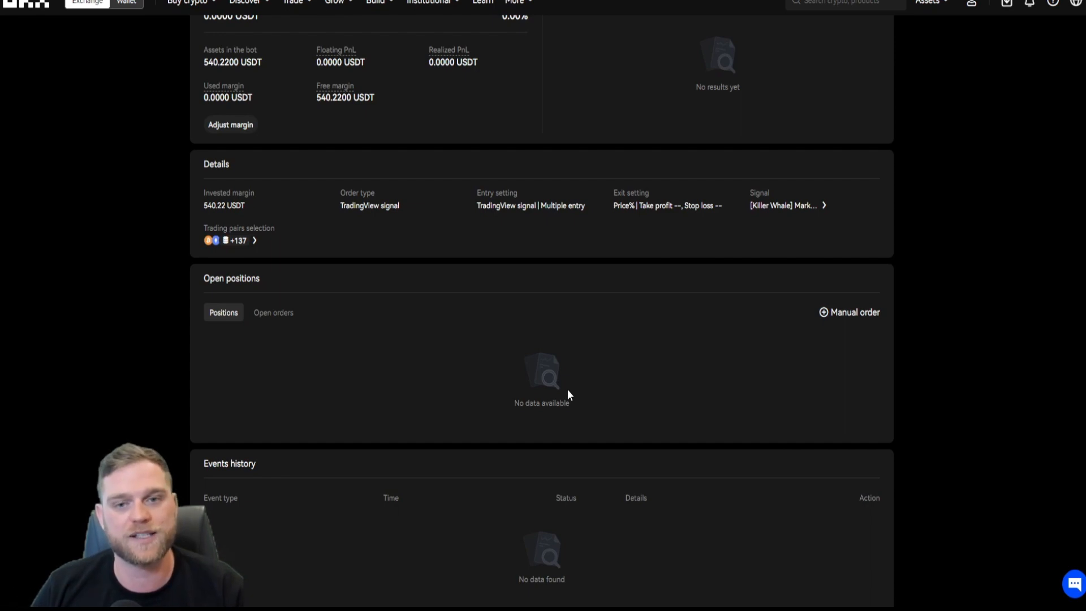
pyautogui.moveTo(587, 385)
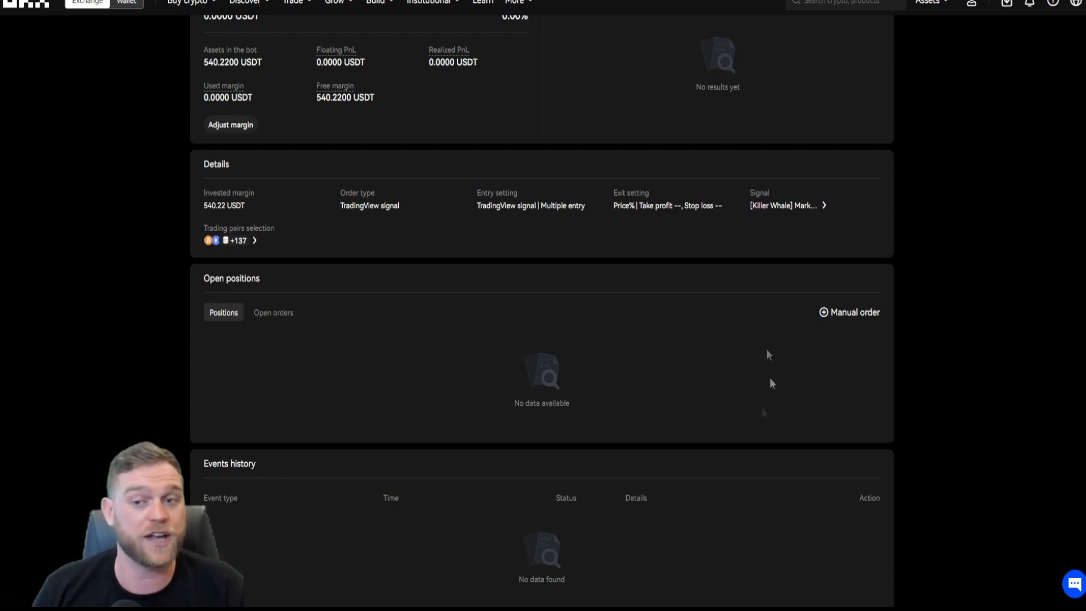
pyautogui.moveTo(593, 423)
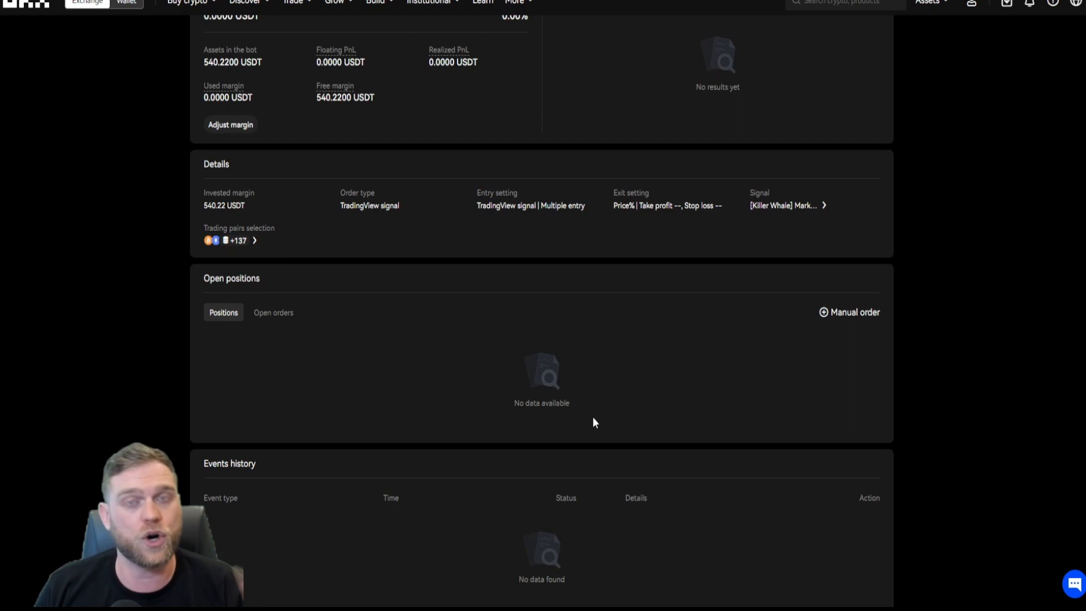
pyautogui.scroll(3)
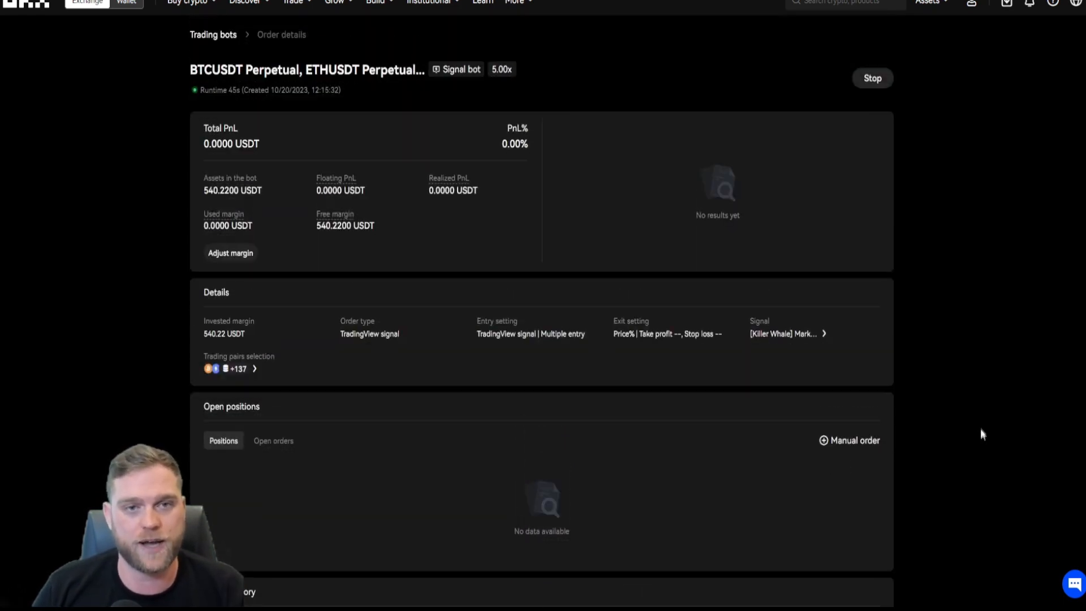
pyautogui.moveTo(967, 425)
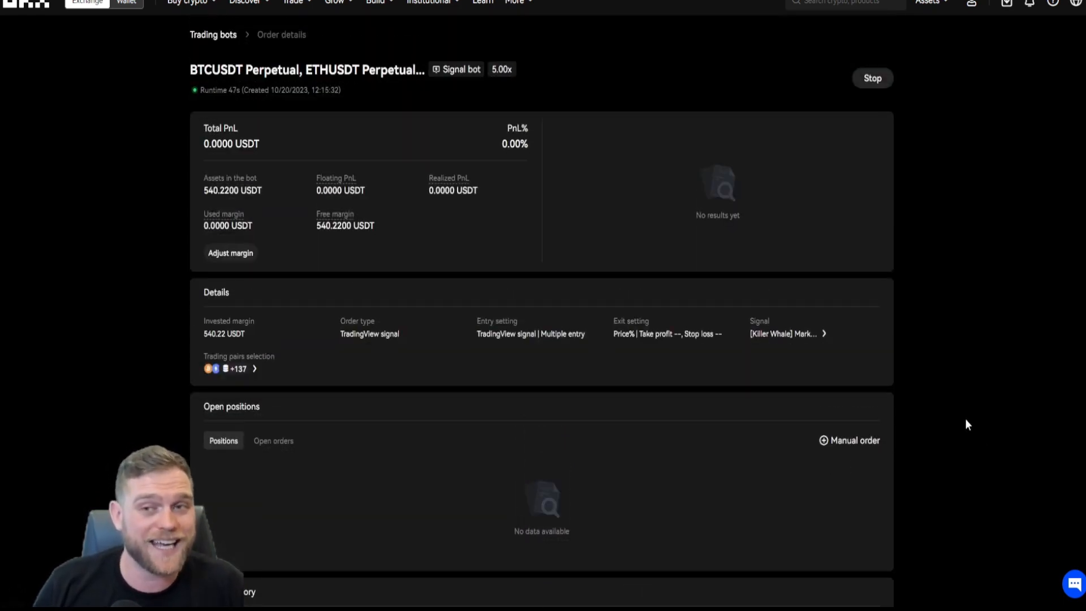
pyautogui.click(872, 78)
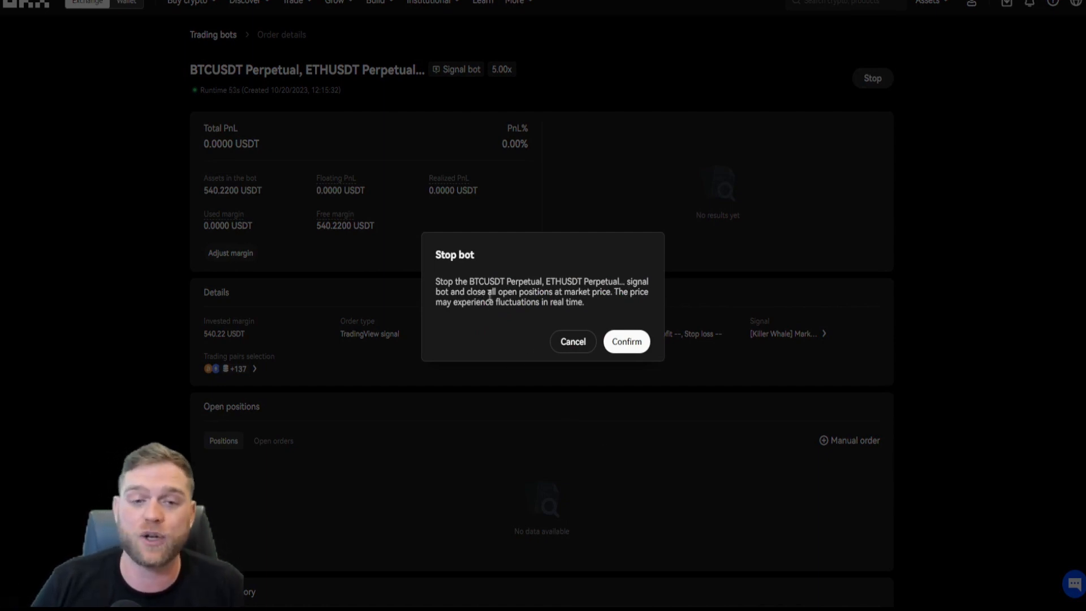
pyautogui.moveTo(613, 324)
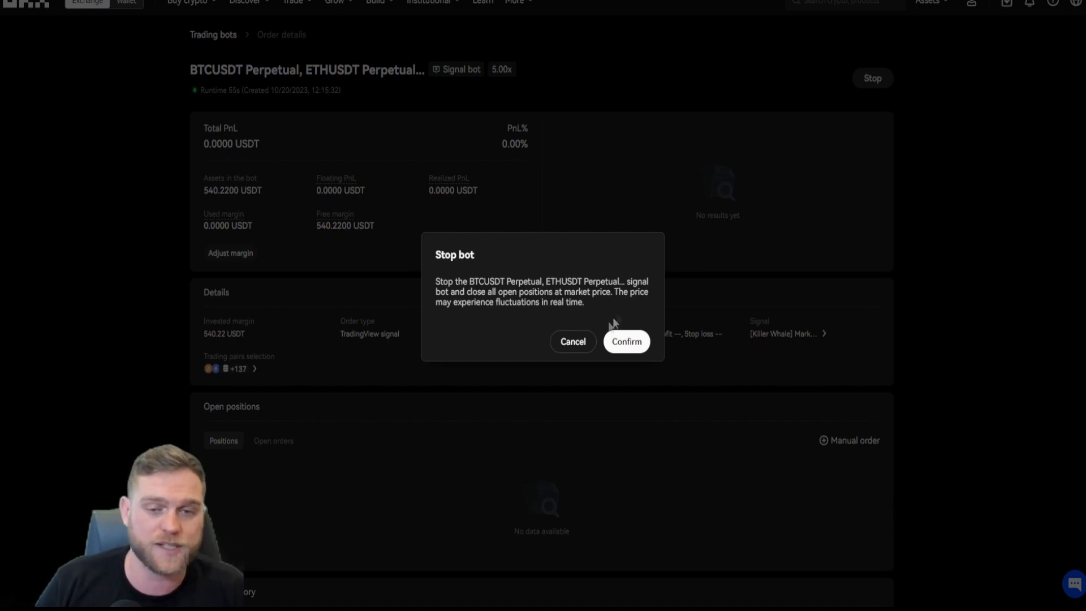
pyautogui.click(573, 341)
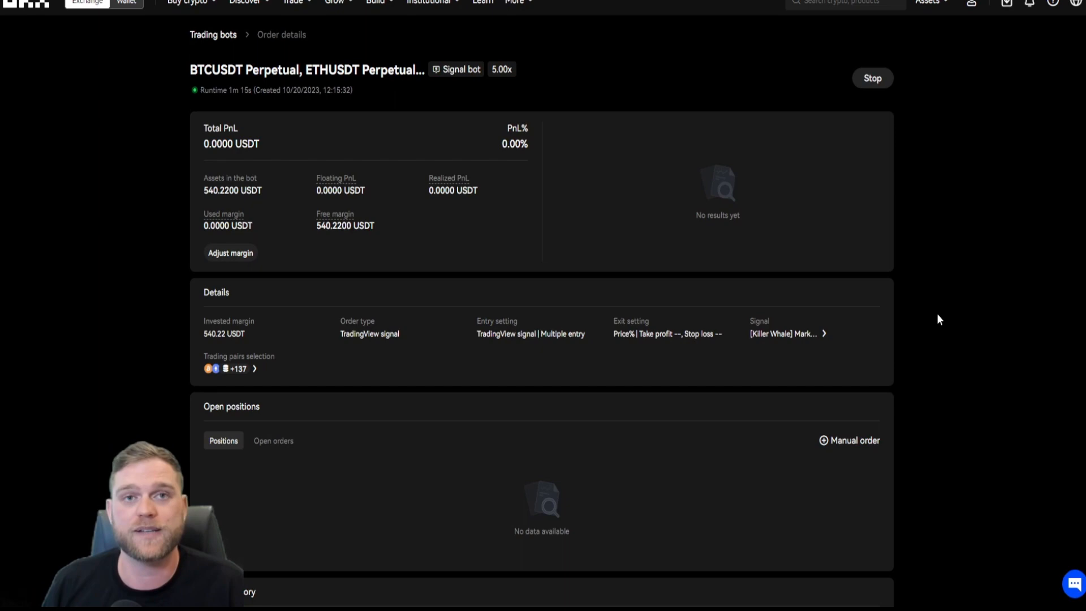
pyautogui.moveTo(900, 305)
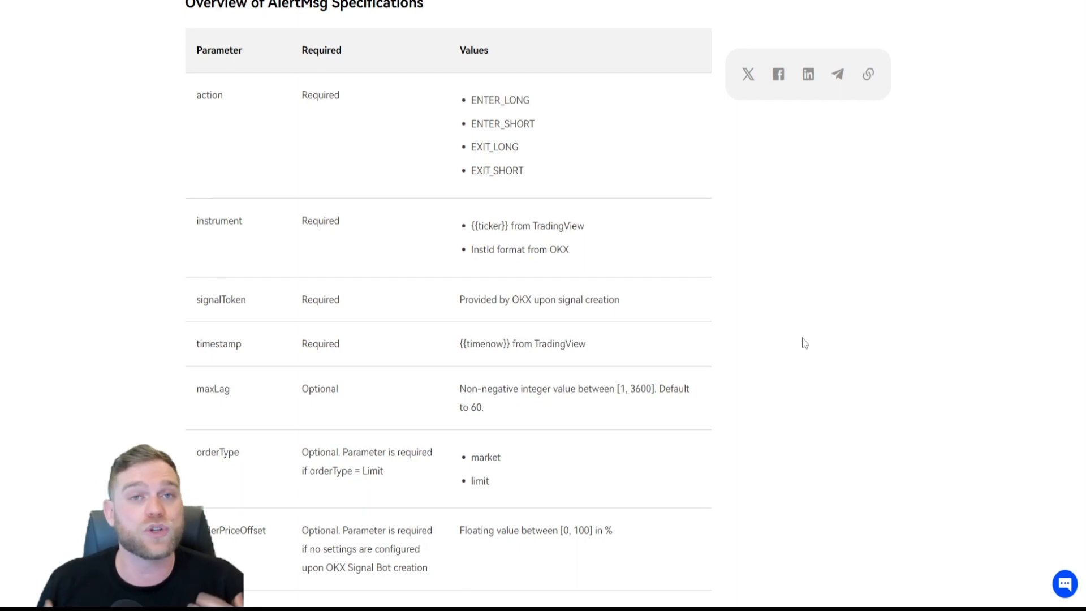
pyautogui.moveTo(796, 331)
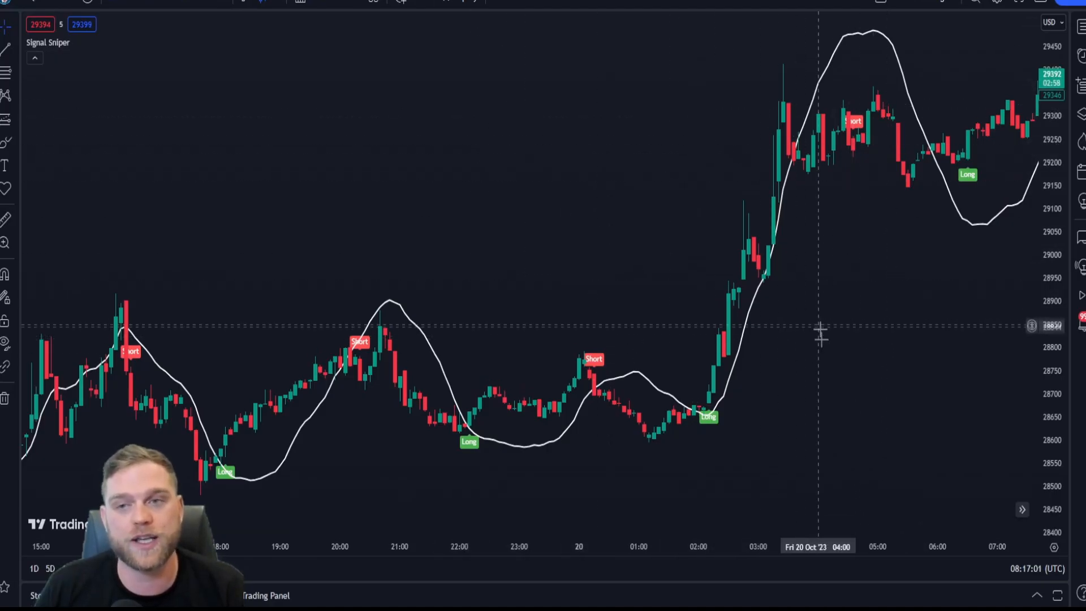
pyautogui.moveTo(651, 454)
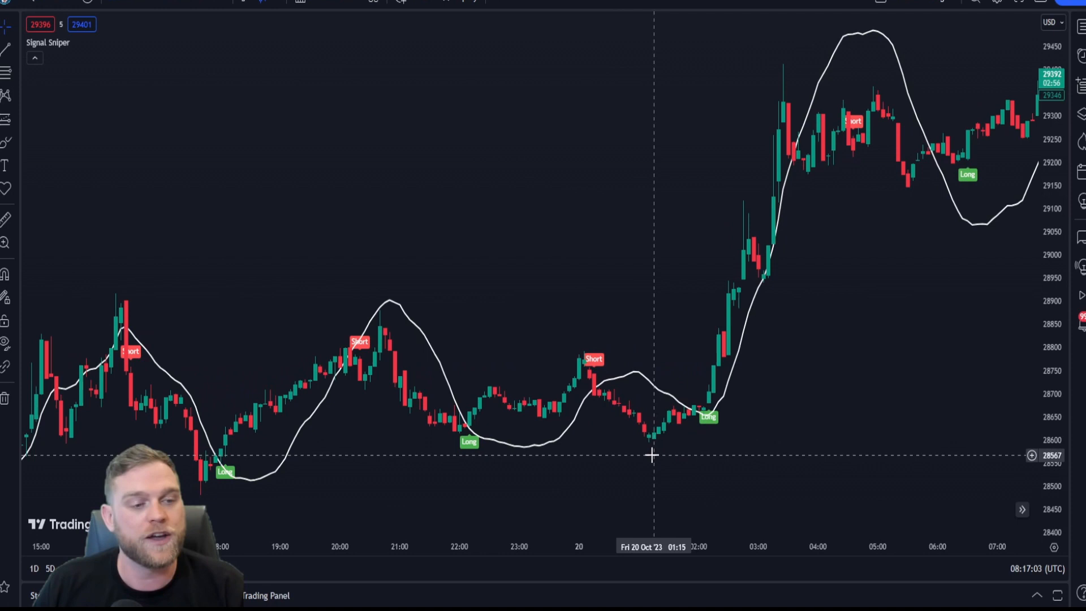
pyautogui.moveTo(773, 421)
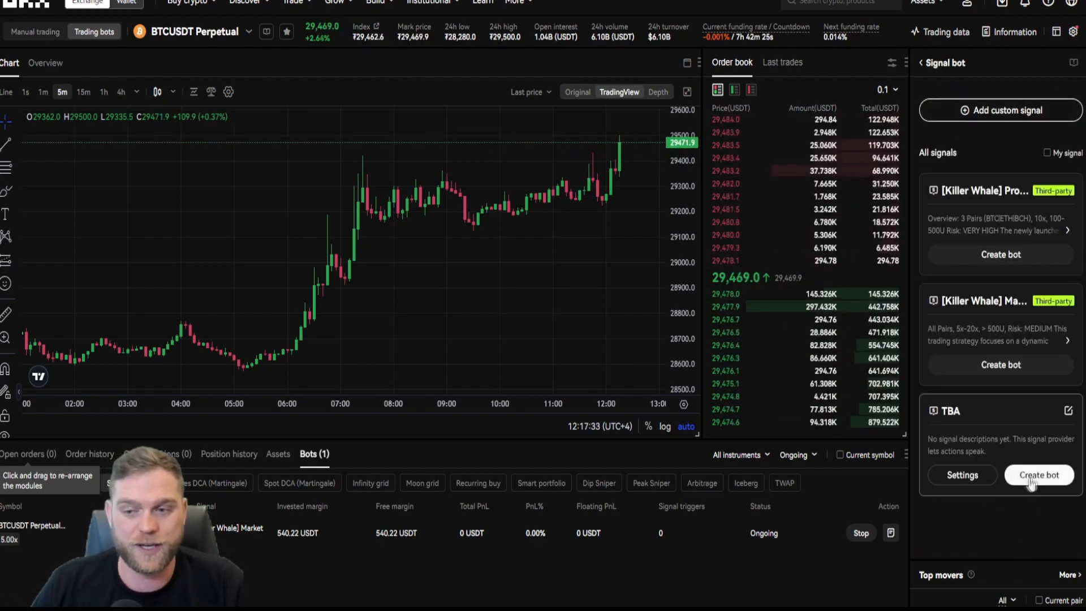
# Open the TBA signal's message specification and scroll to the ENTER_LONG example.
pyautogui.click(1039, 475)
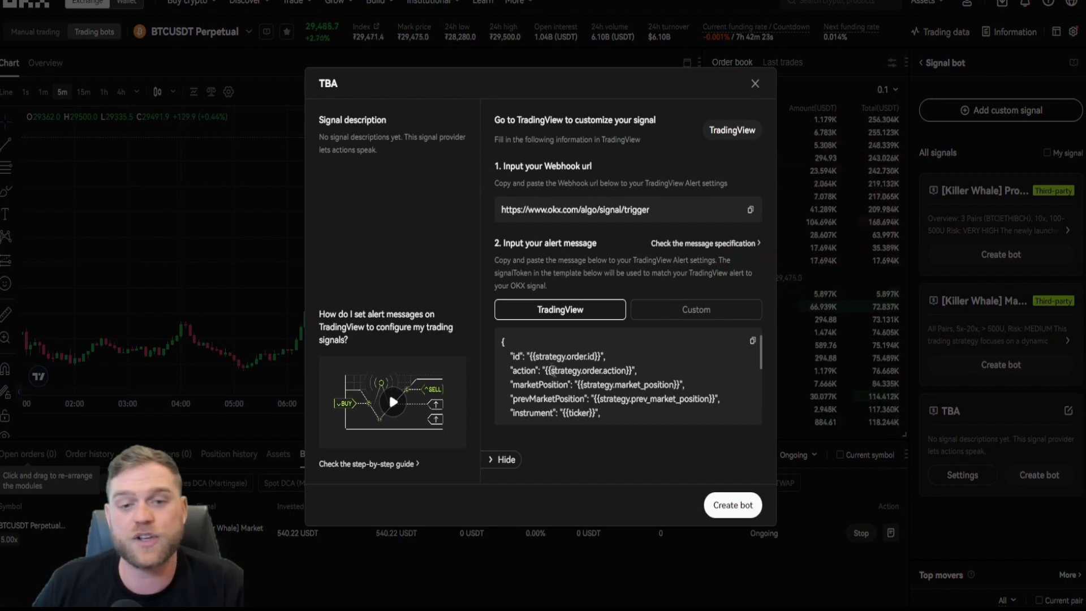
pyautogui.moveTo(637, 414)
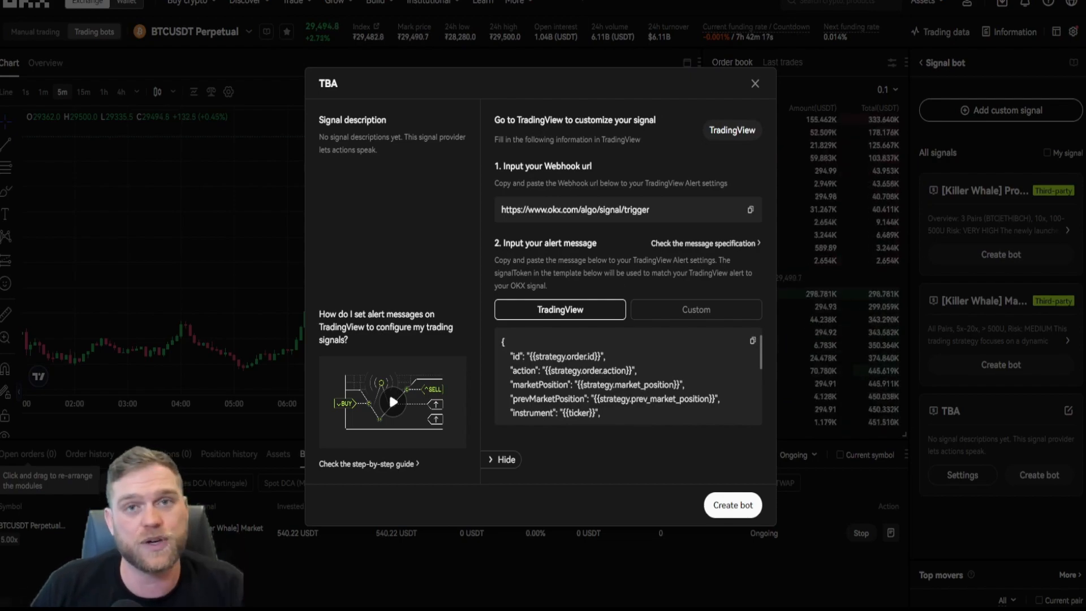
pyautogui.click(704, 243)
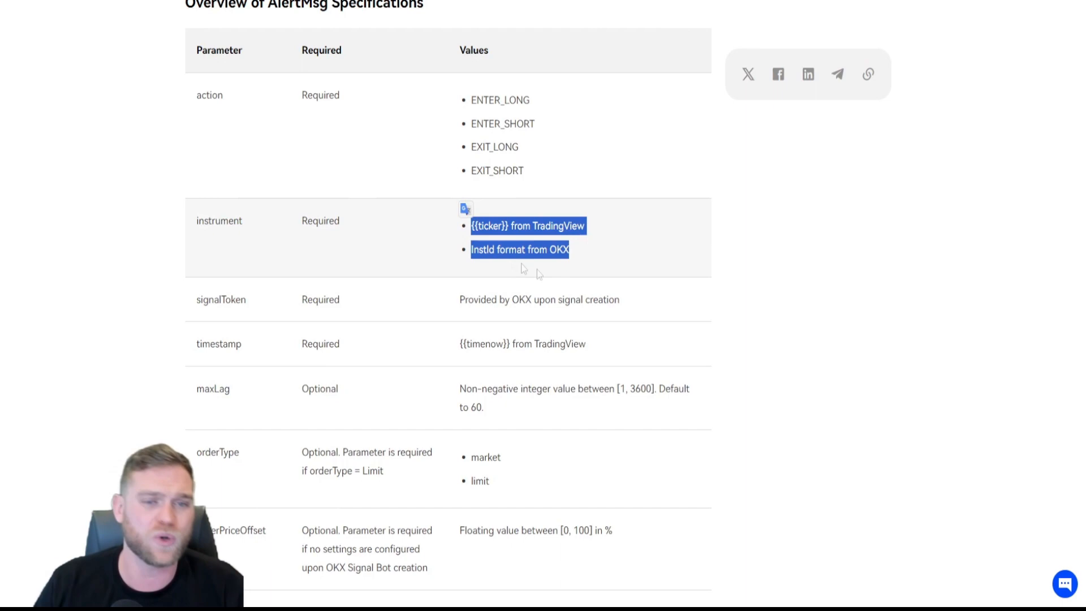
pyautogui.scroll(-3)
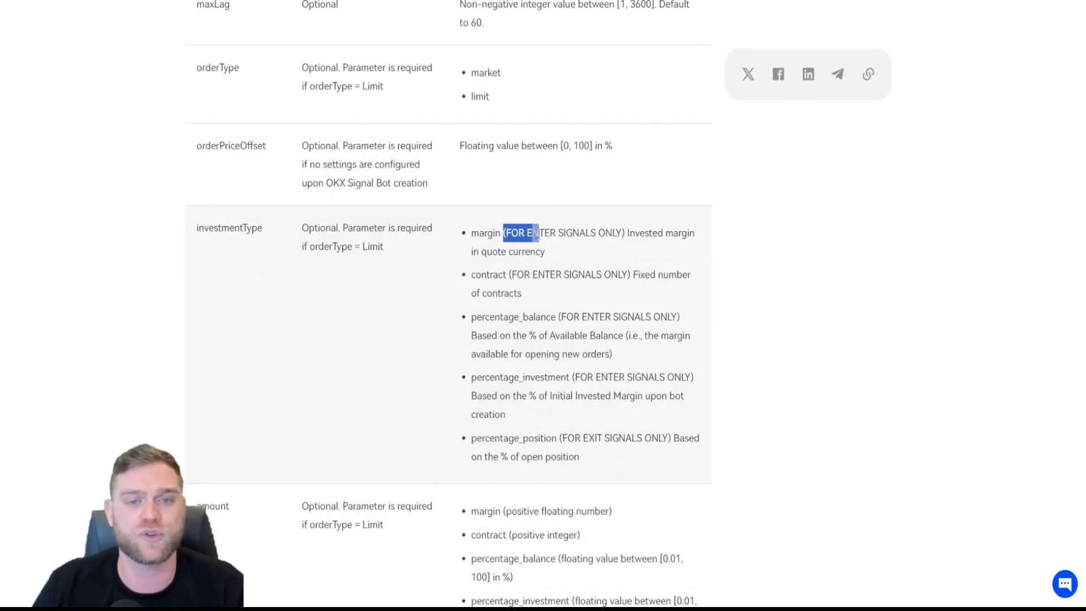
pyautogui.scroll(-3)
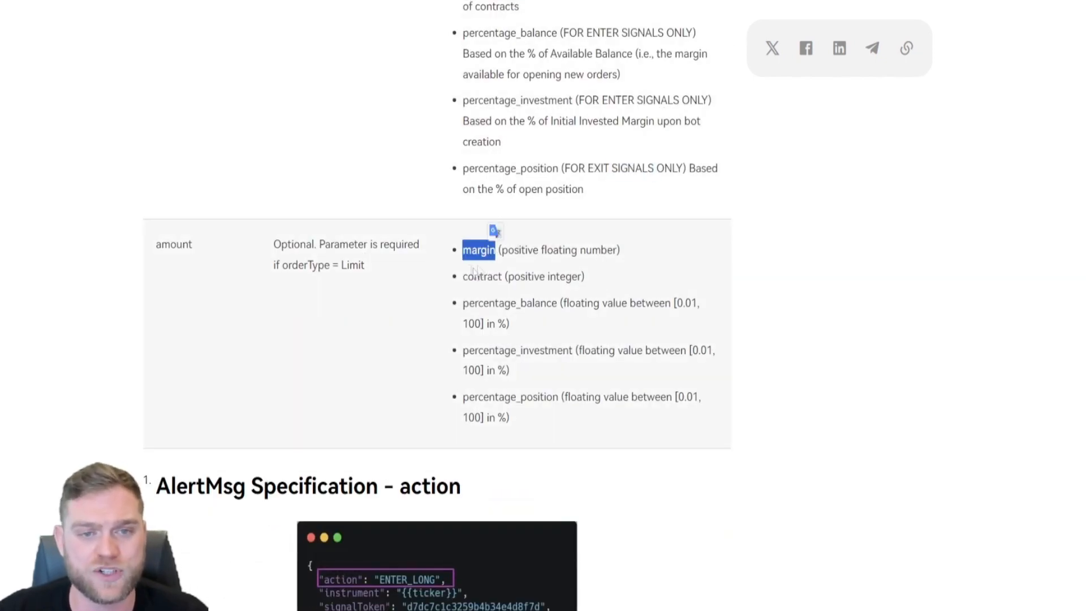
pyautogui.scroll(-3)
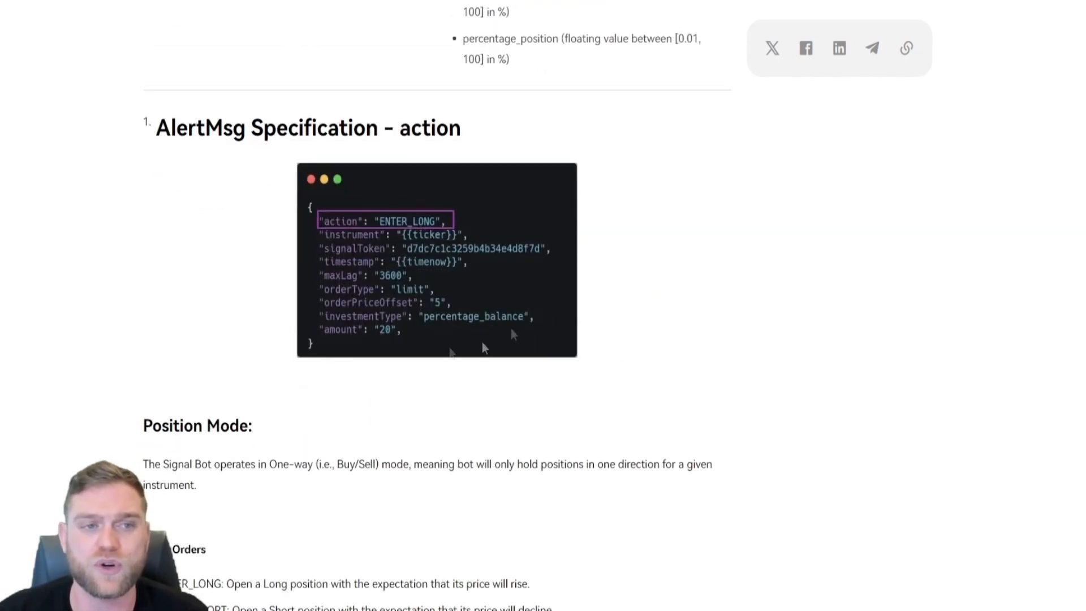
pyautogui.scroll(-3)
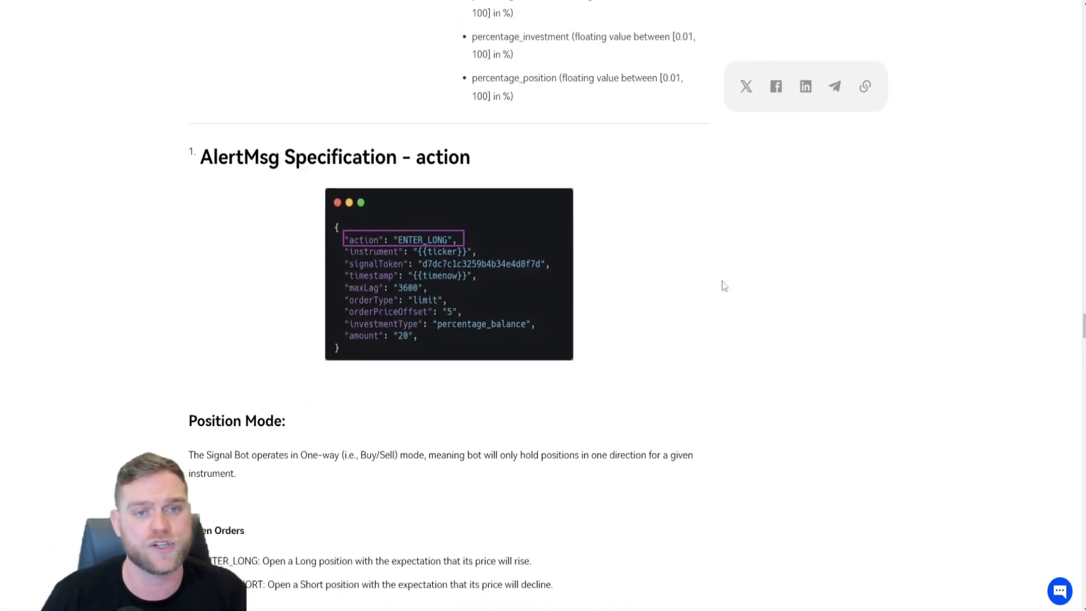
pyautogui.moveTo(720, 287)
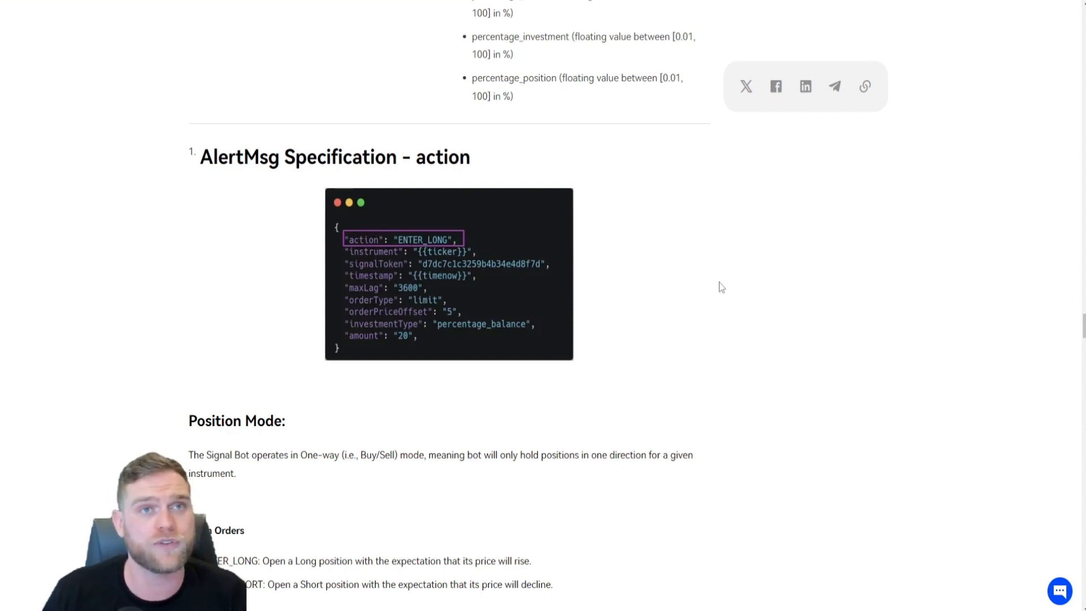
pyautogui.moveTo(706, 289)
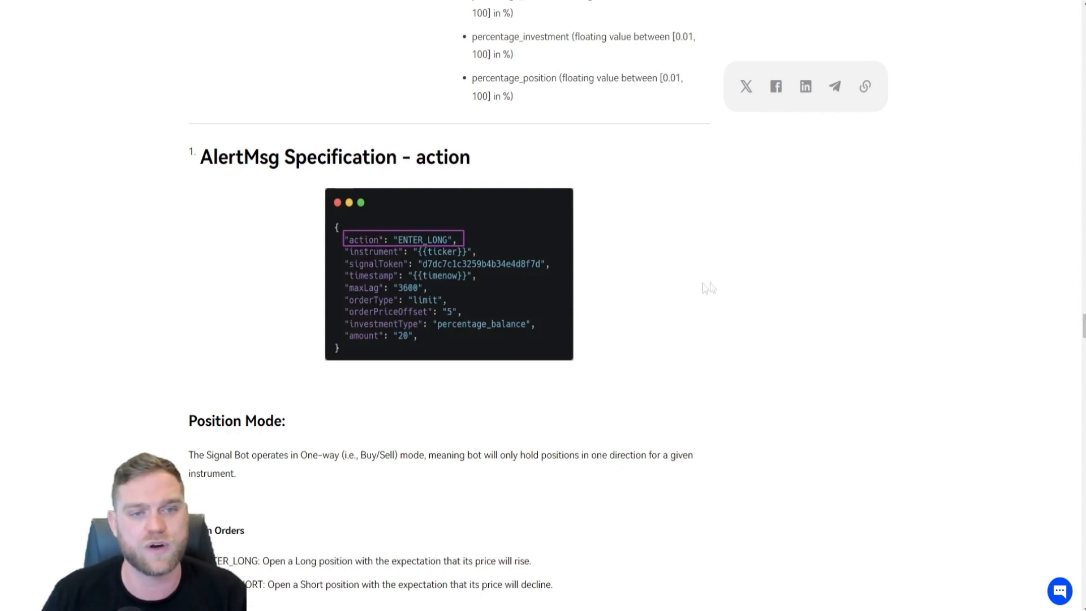
pyautogui.moveTo(546, 270)
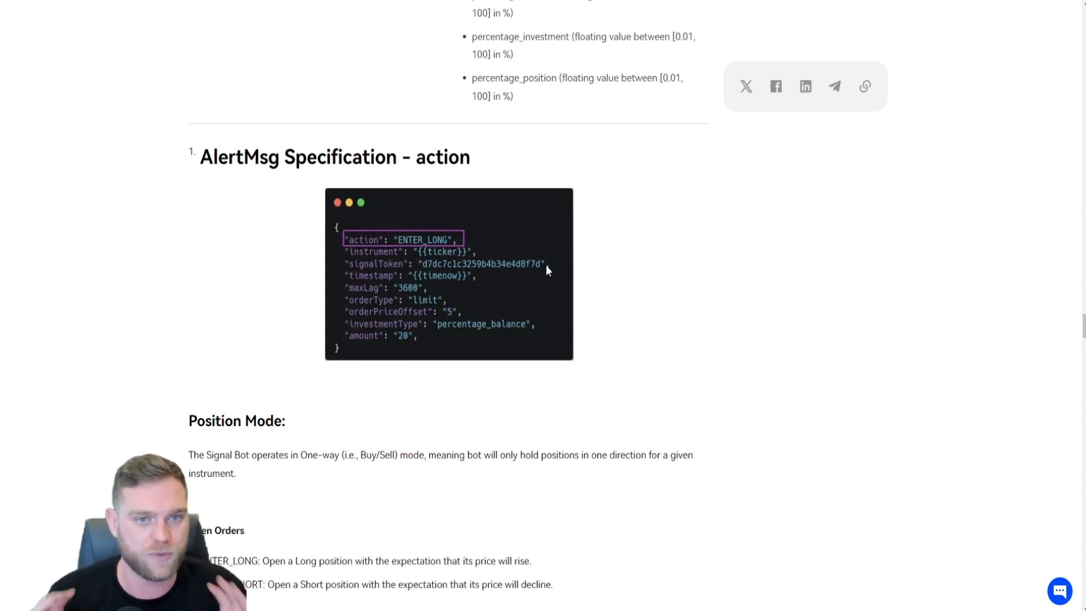
pyautogui.moveTo(484, 330)
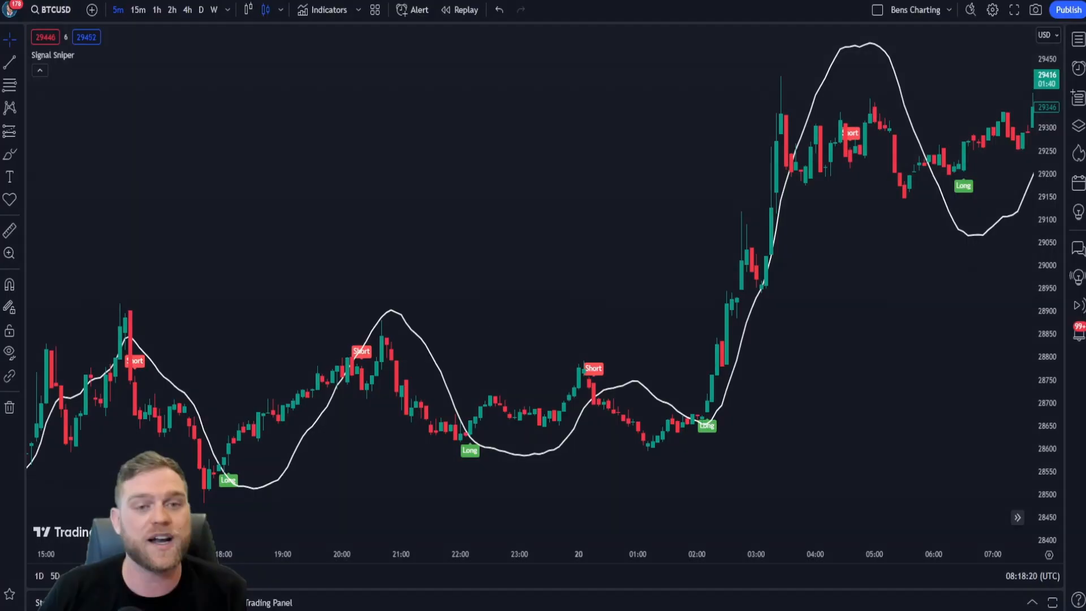
pyautogui.moveTo(703, 405)
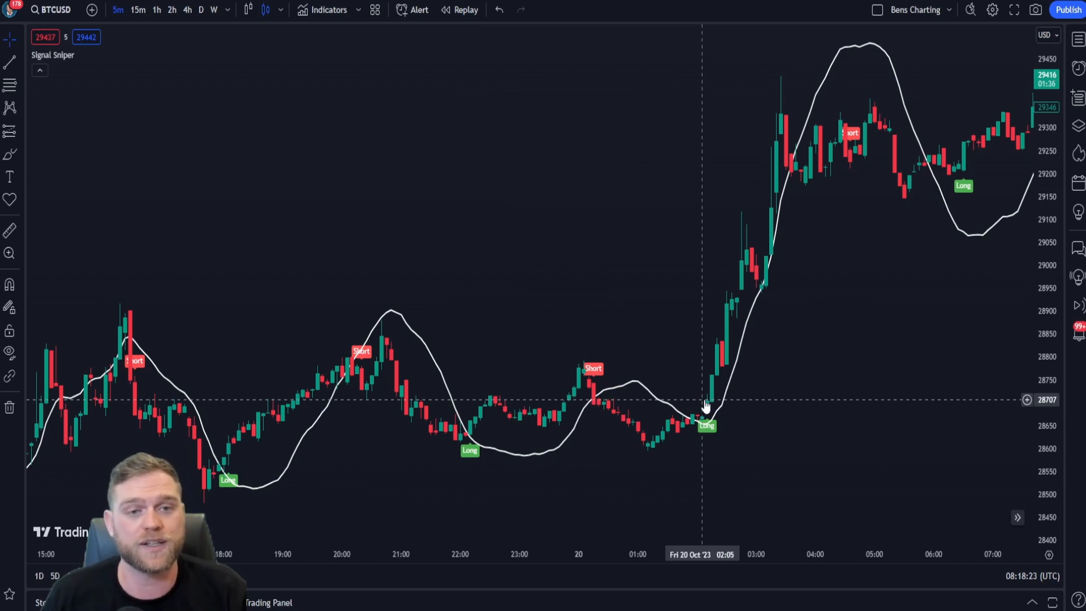
pyautogui.moveTo(676, 385)
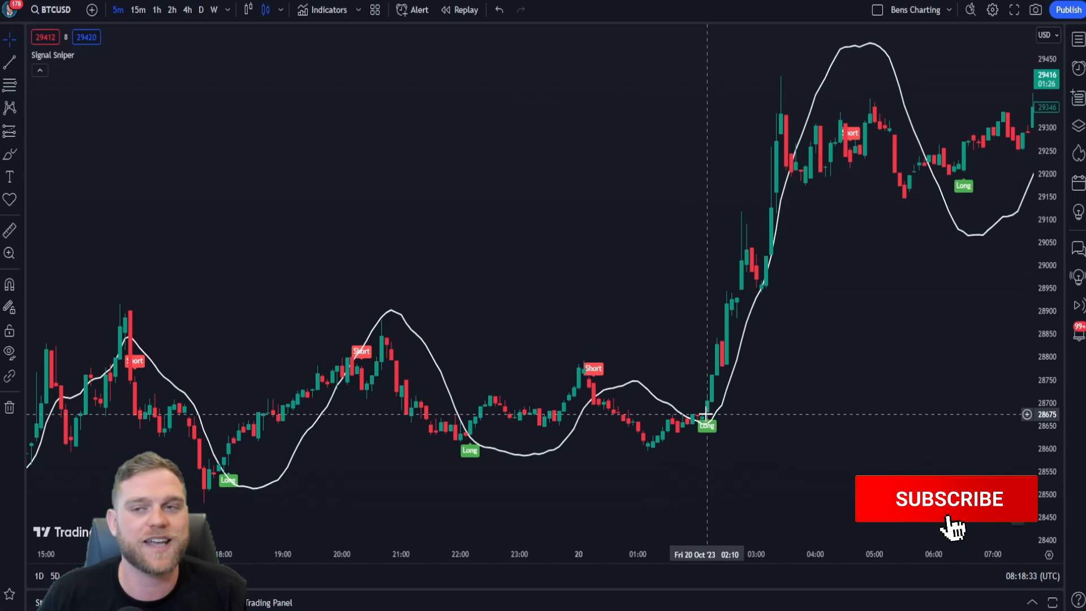
# Switch back to the TradingView BTCUSD 5m chart showing Signal Sniper labels.
pyautogui.click(946, 498)
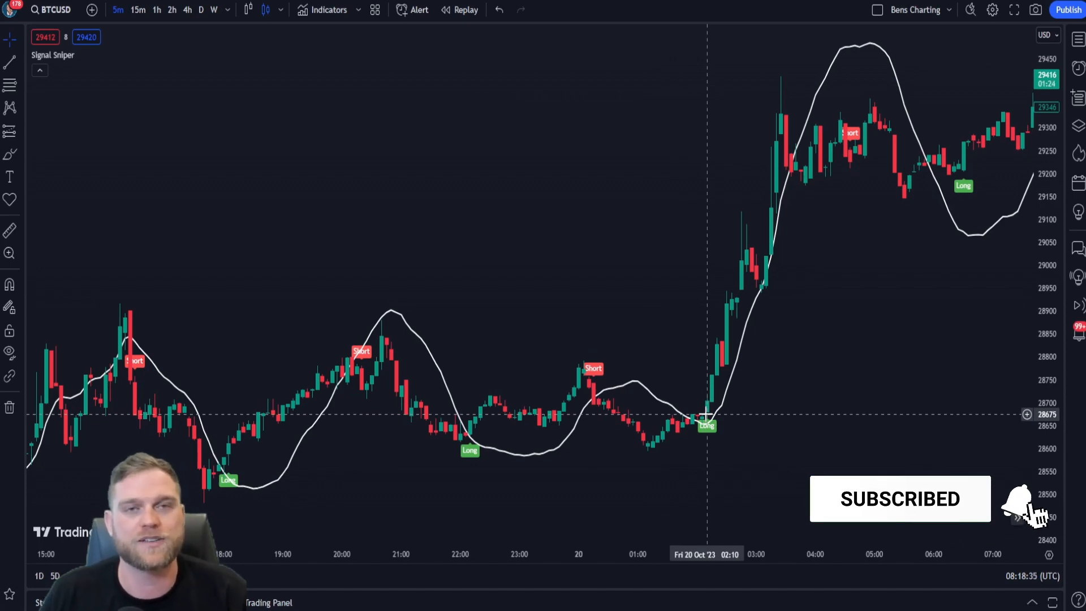
pyautogui.click(1027, 499)
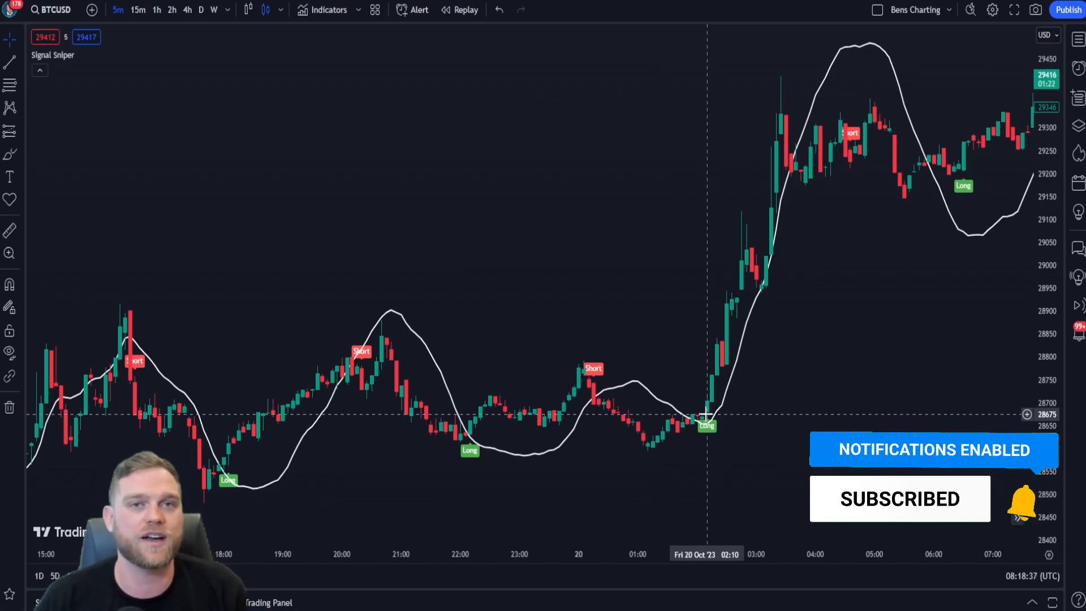